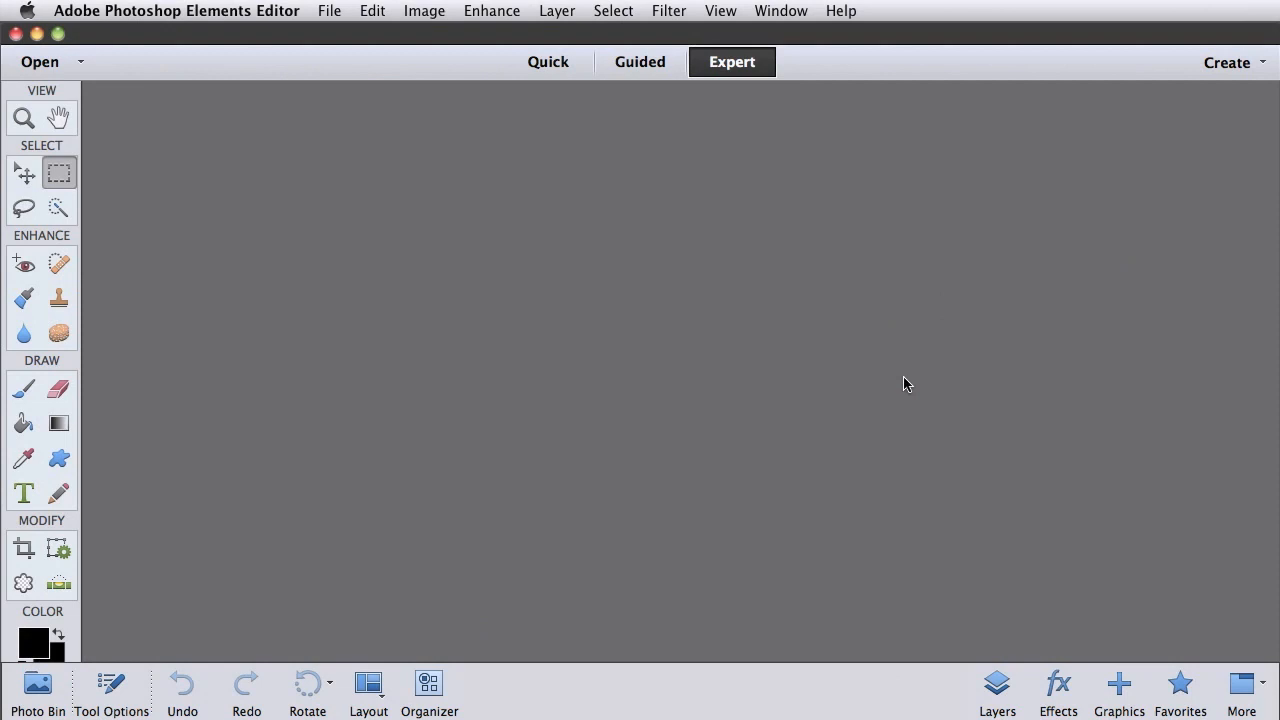
{"action": "mouse_move", "coordinate": [436, 118]}
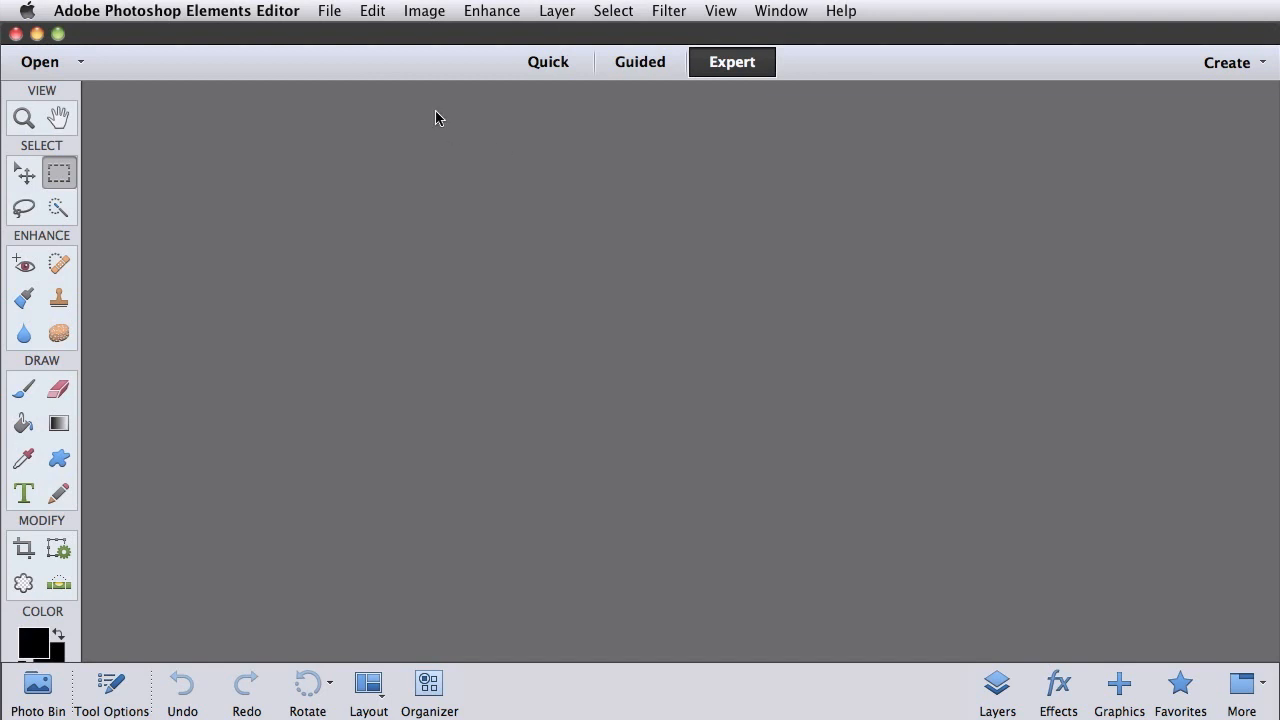
{"action": "mouse_move", "coordinate": [112, 620]}
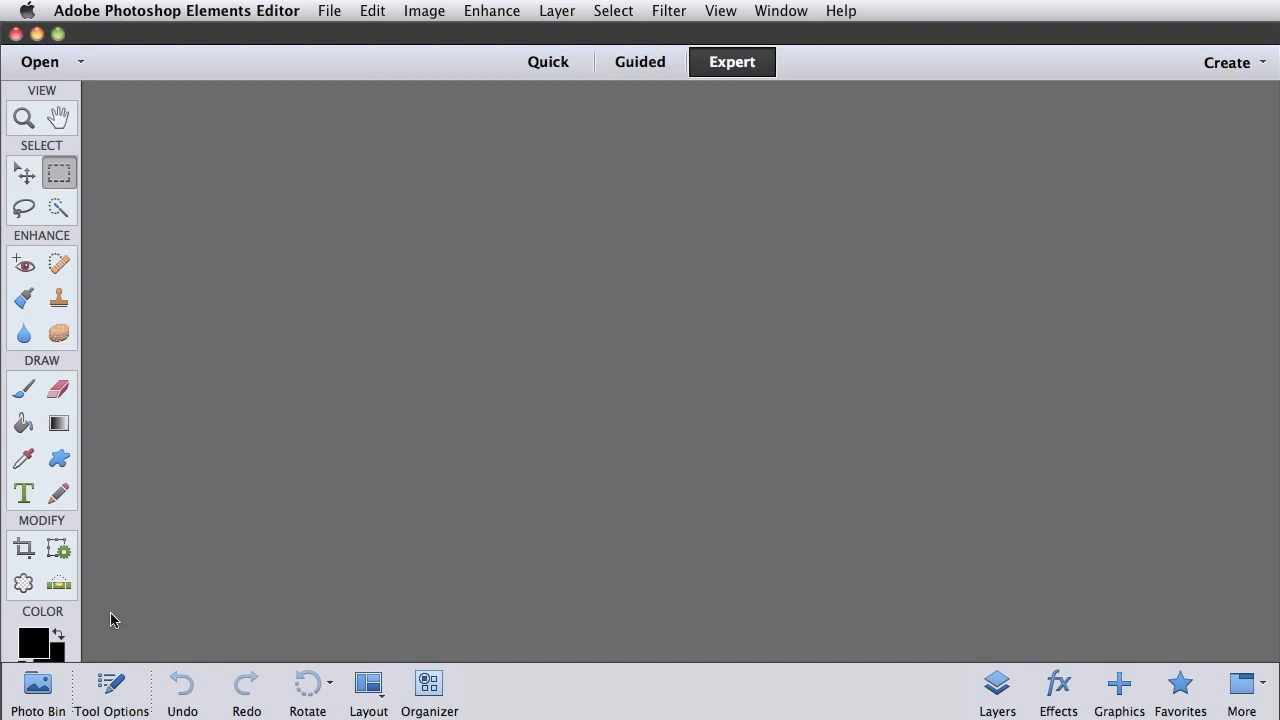
Show the Rectangular Marquee tool's options in the bottom Tool Options bar
{"action": "left_click", "coordinate": [112, 684]}
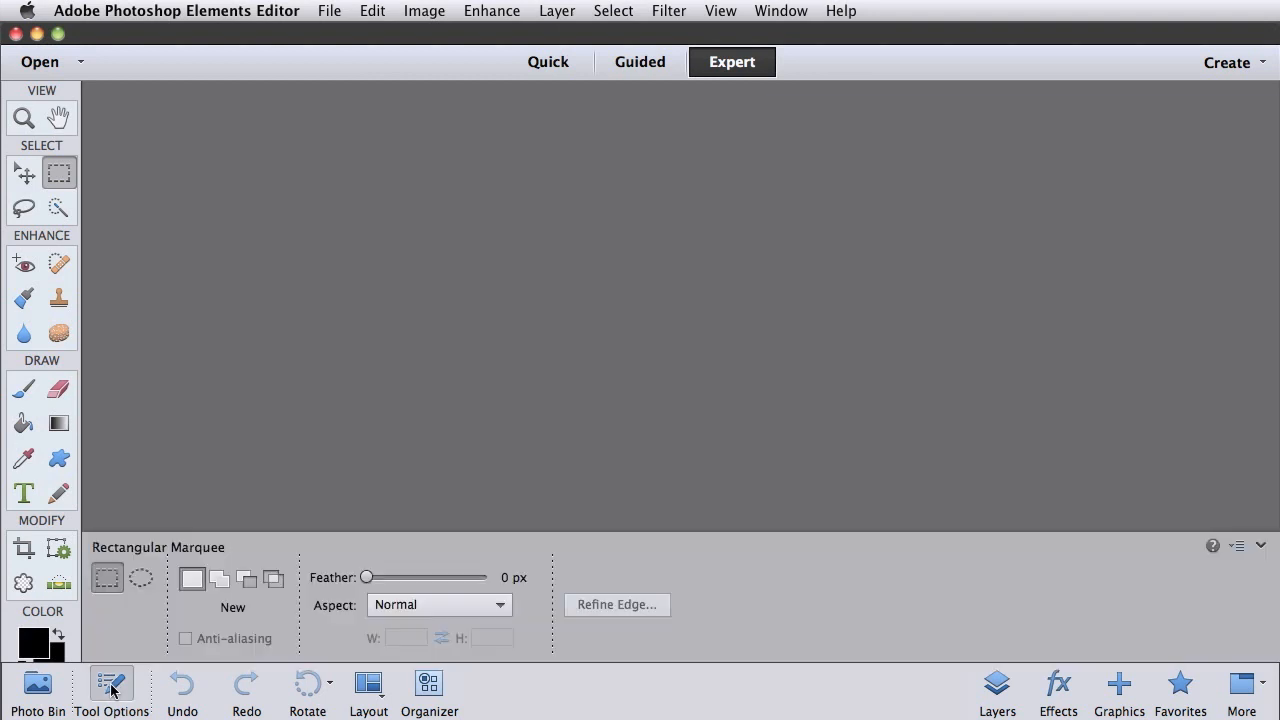
{"action": "mouse_move", "coordinate": [100, 692]}
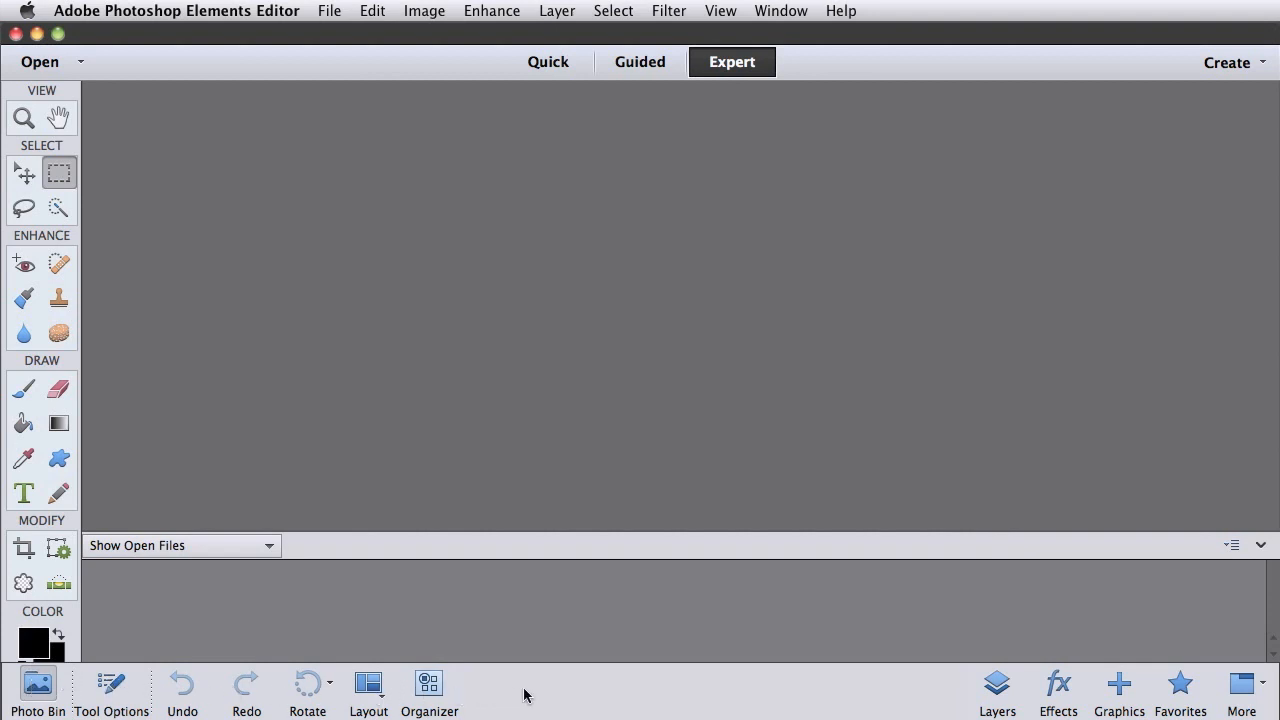
{"action": "mouse_move", "coordinate": [214, 418]}
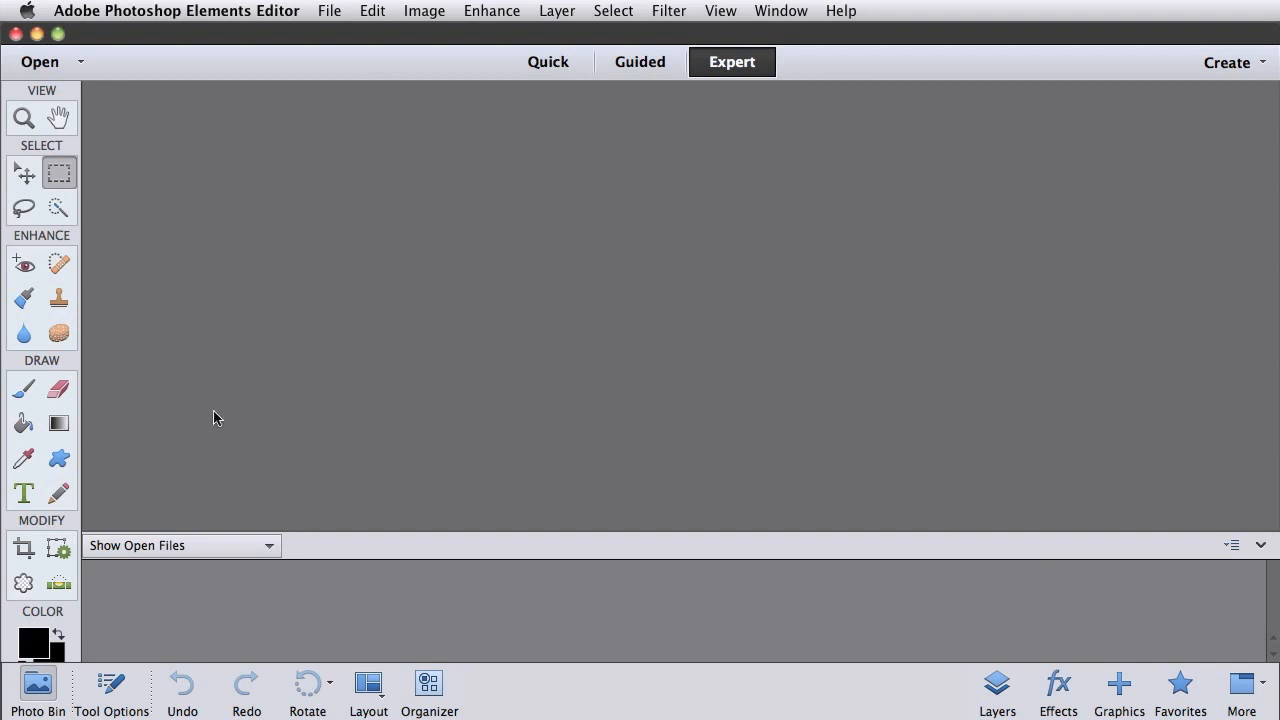
{"action": "mouse_move", "coordinate": [150, 376]}
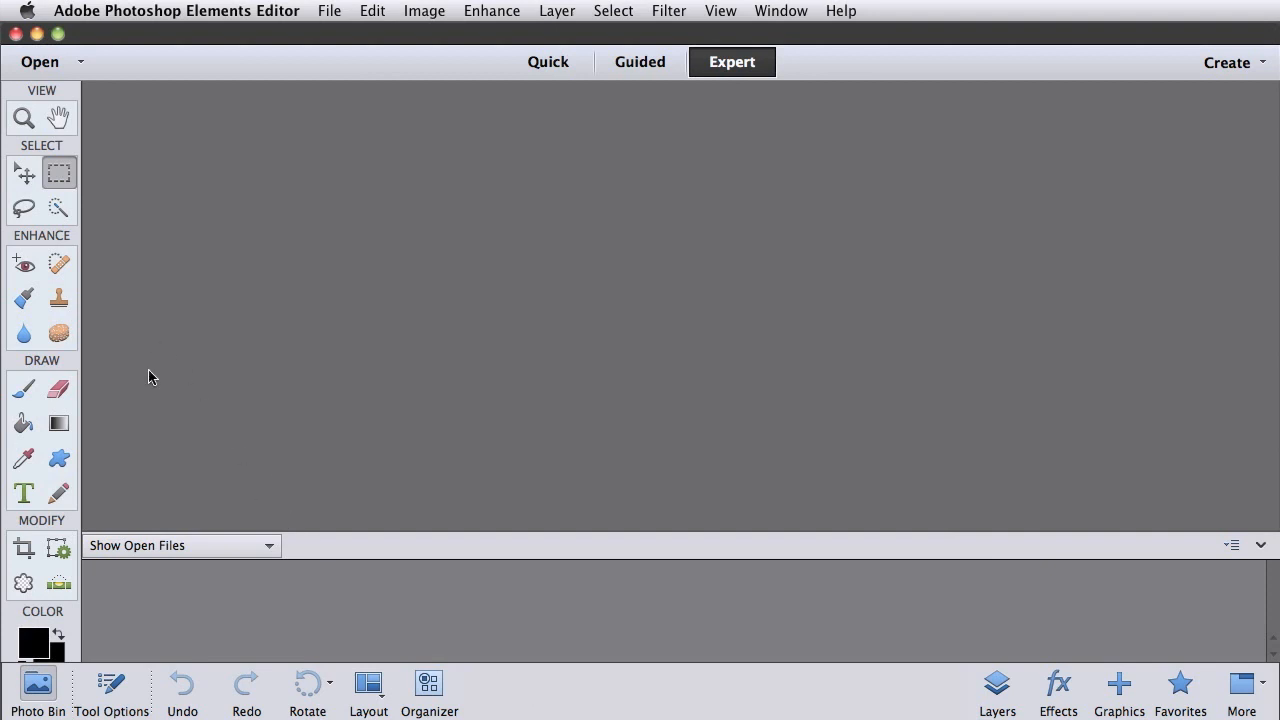
{"action": "mouse_move", "coordinate": [152, 376]}
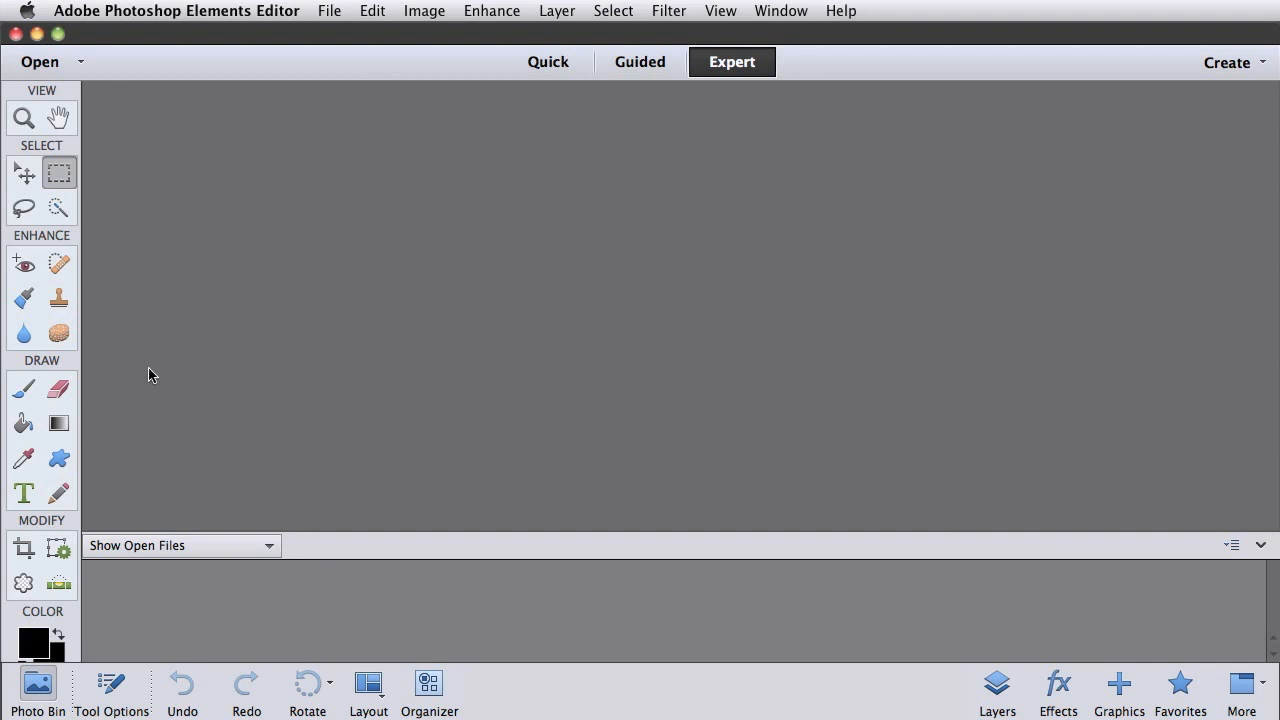
{"action": "mouse_move", "coordinate": [28, 428]}
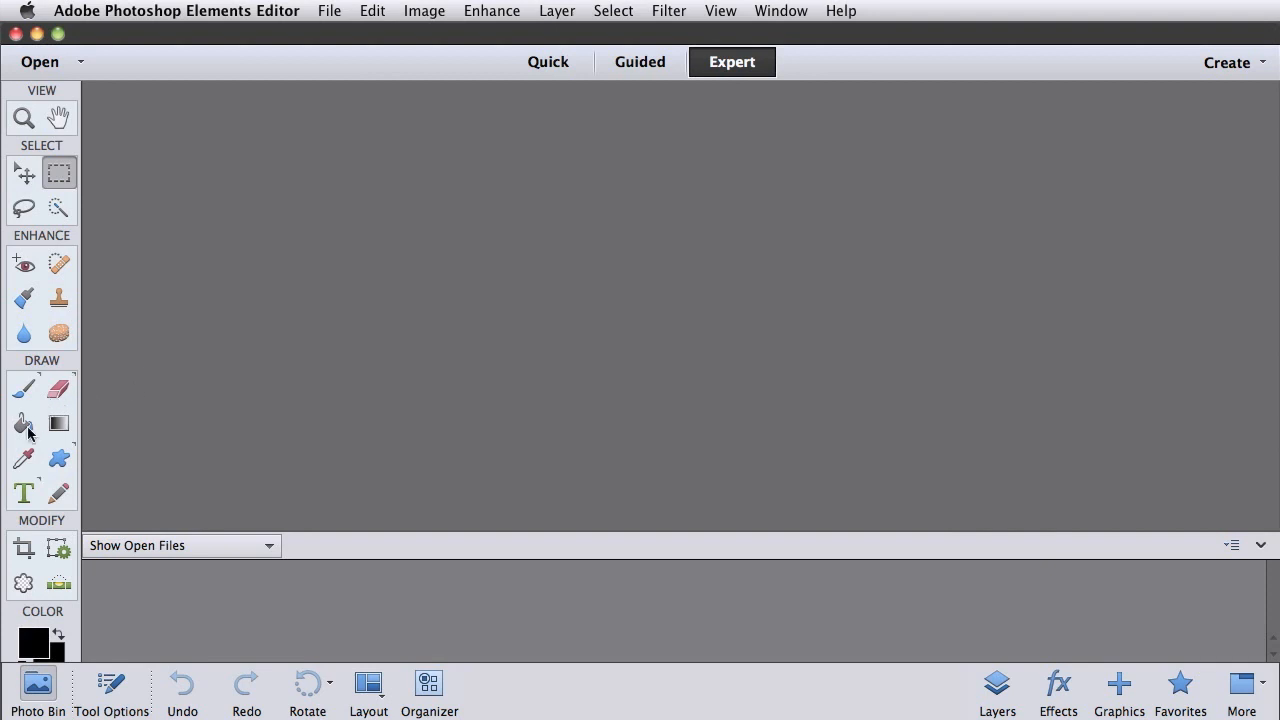
Cycle through Color Picker, Quick Selection and Magic Wand, then settle on the Recompose tool's settings
{"action": "left_click", "coordinate": [24, 458]}
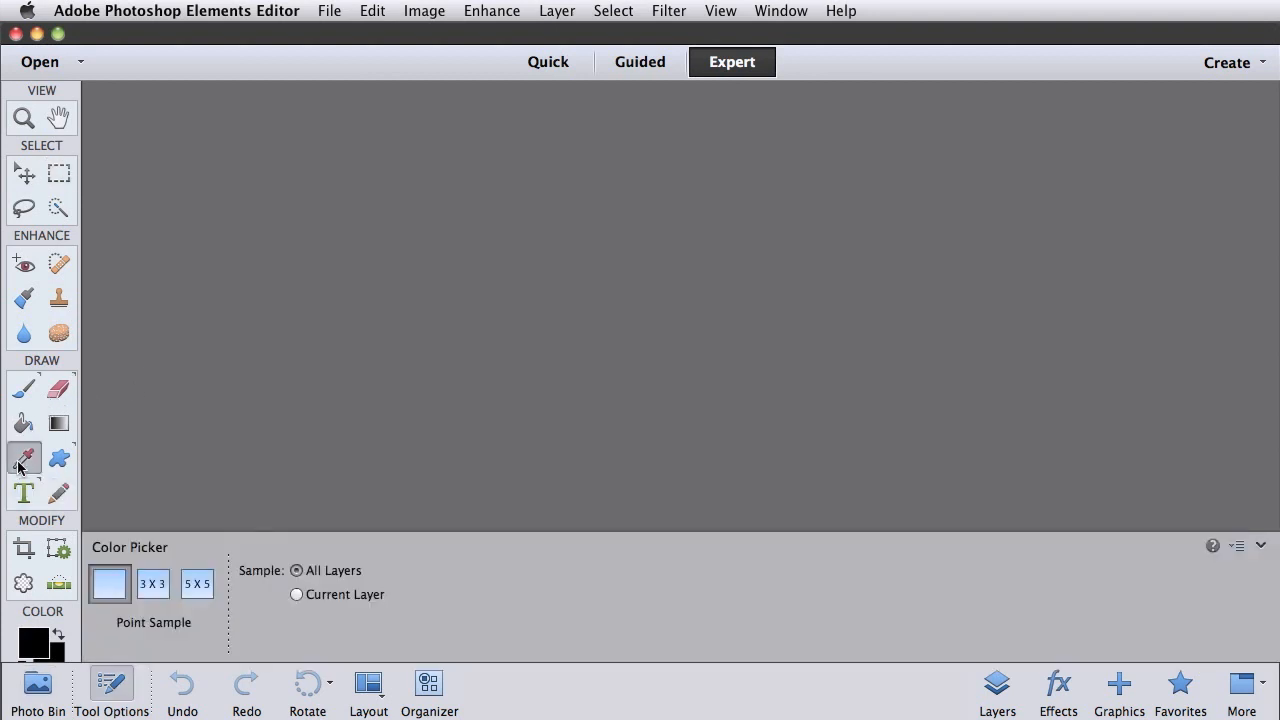
{"action": "mouse_move", "coordinate": [152, 568]}
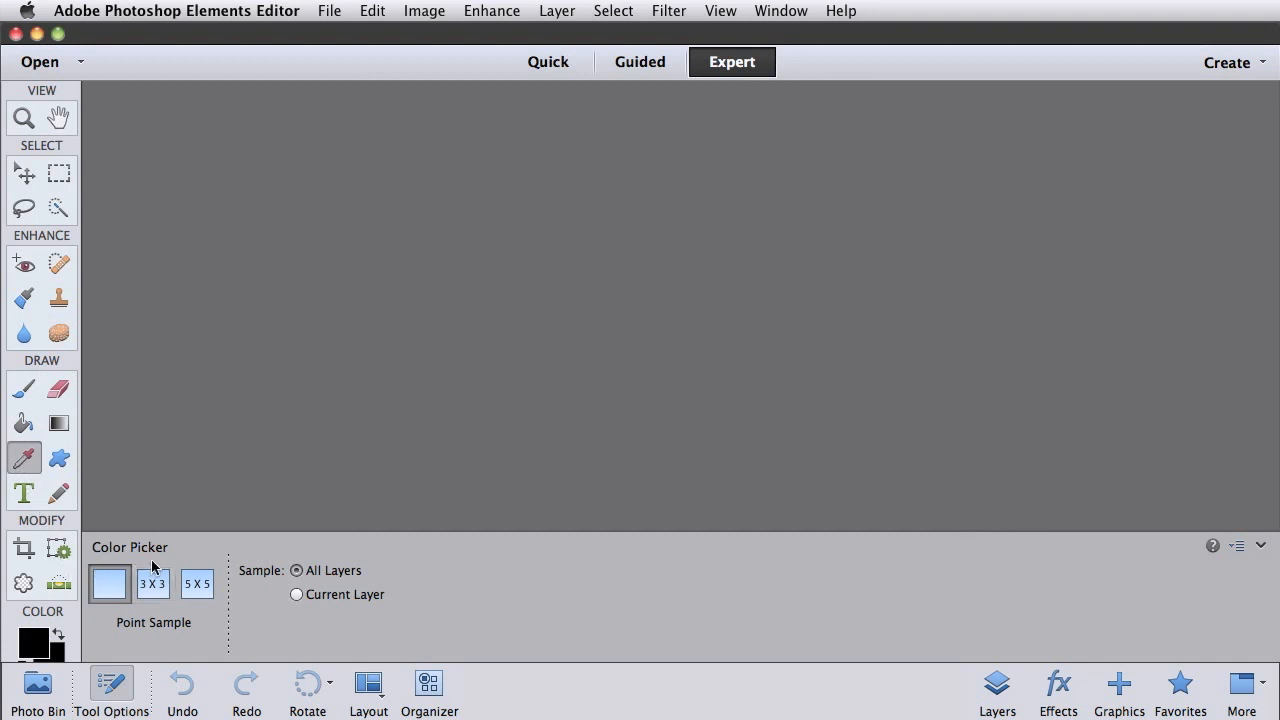
{"action": "mouse_move", "coordinate": [166, 560]}
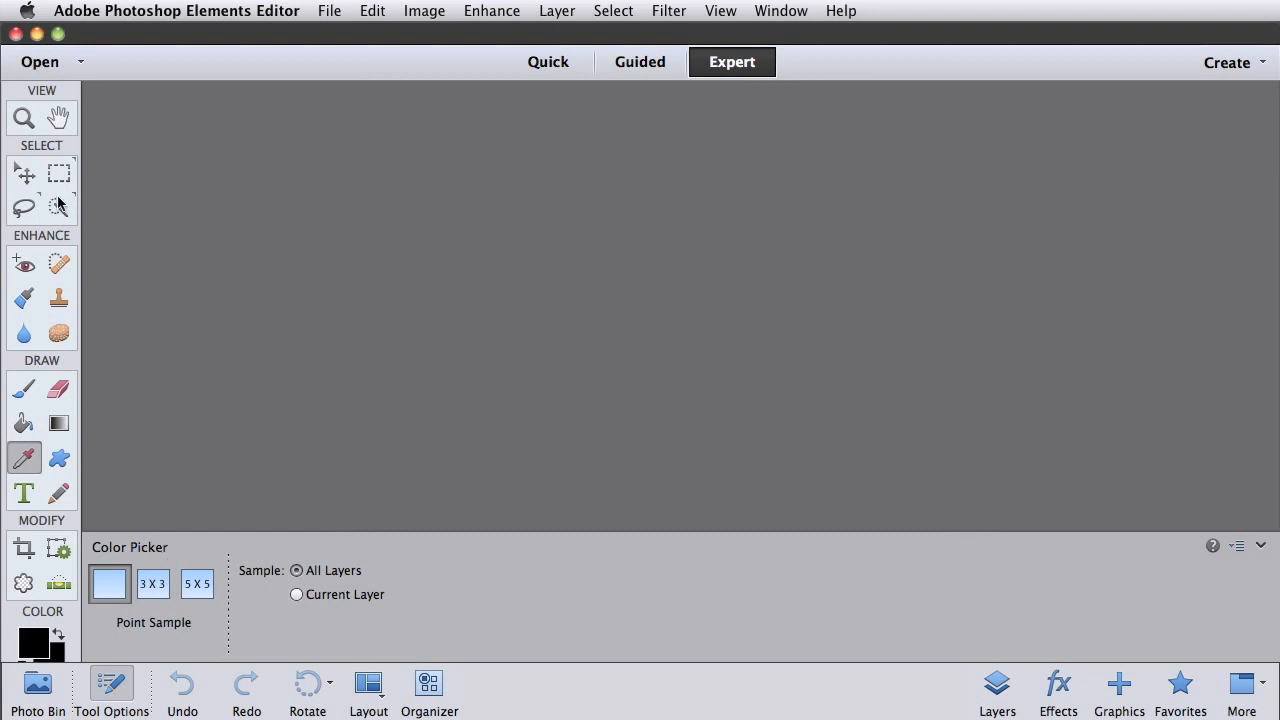
{"action": "left_click", "coordinate": [58, 206]}
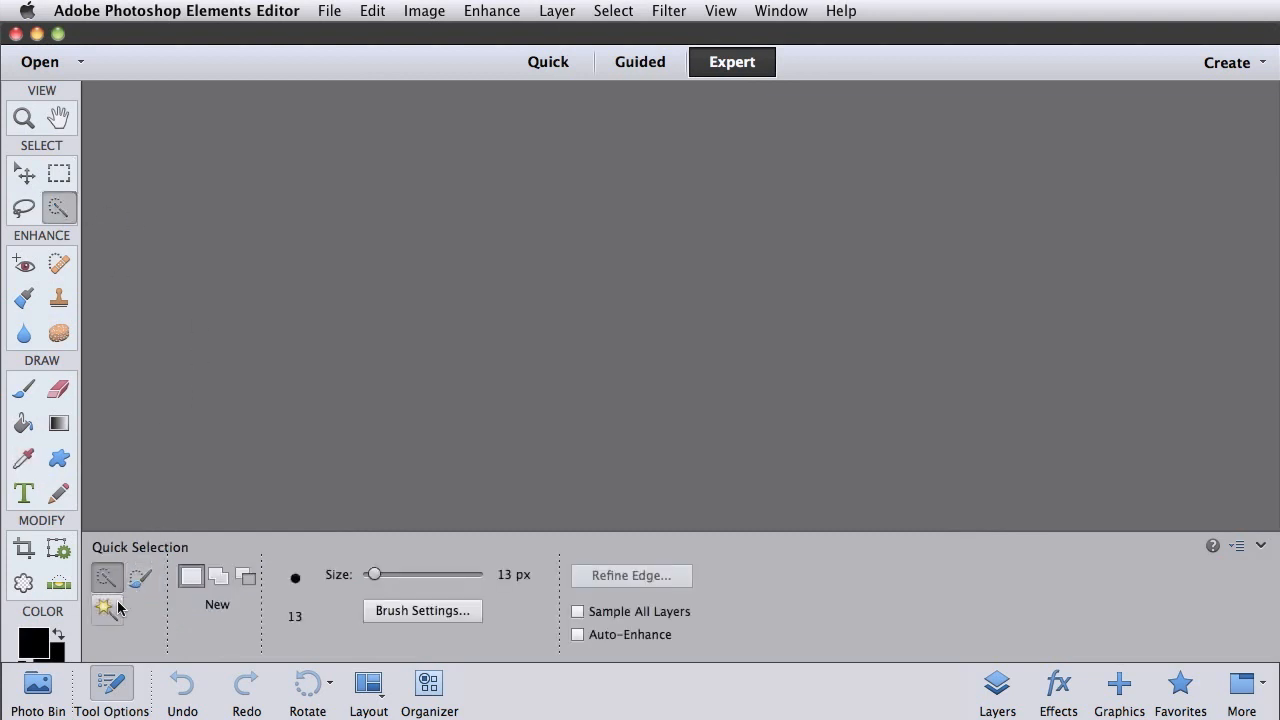
{"action": "left_click", "coordinate": [108, 608]}
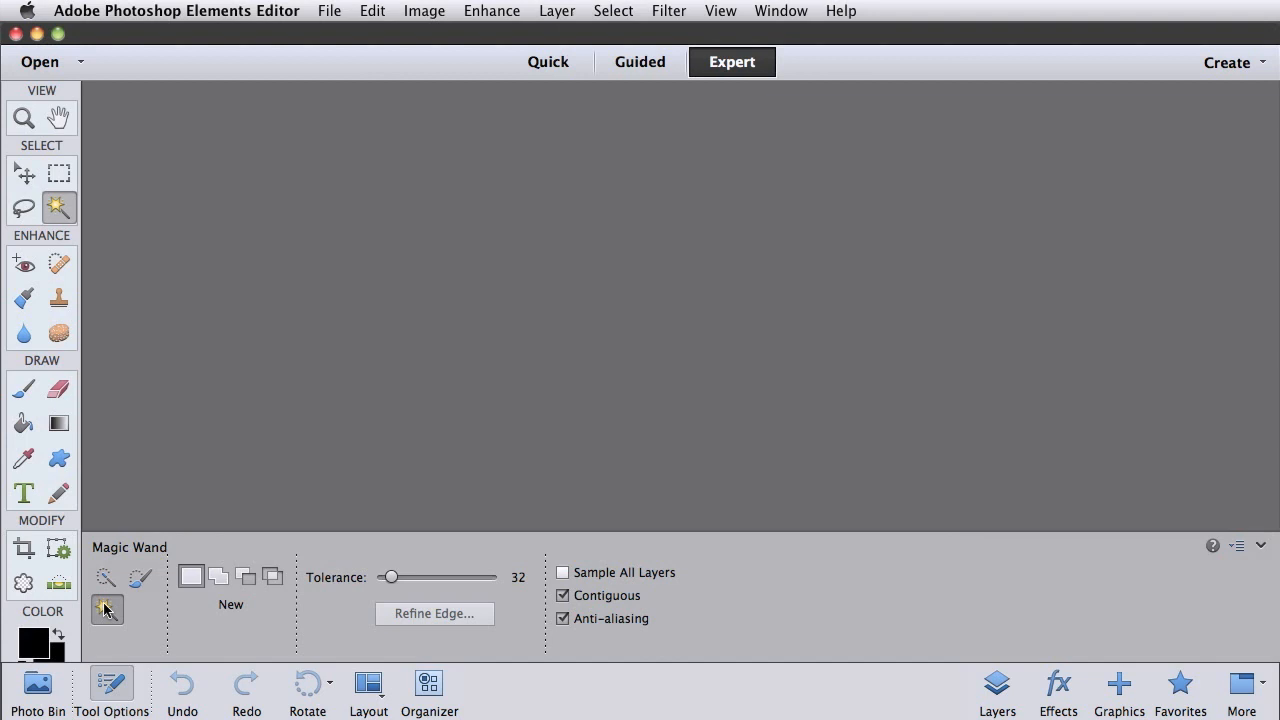
{"action": "left_click", "coordinate": [58, 548]}
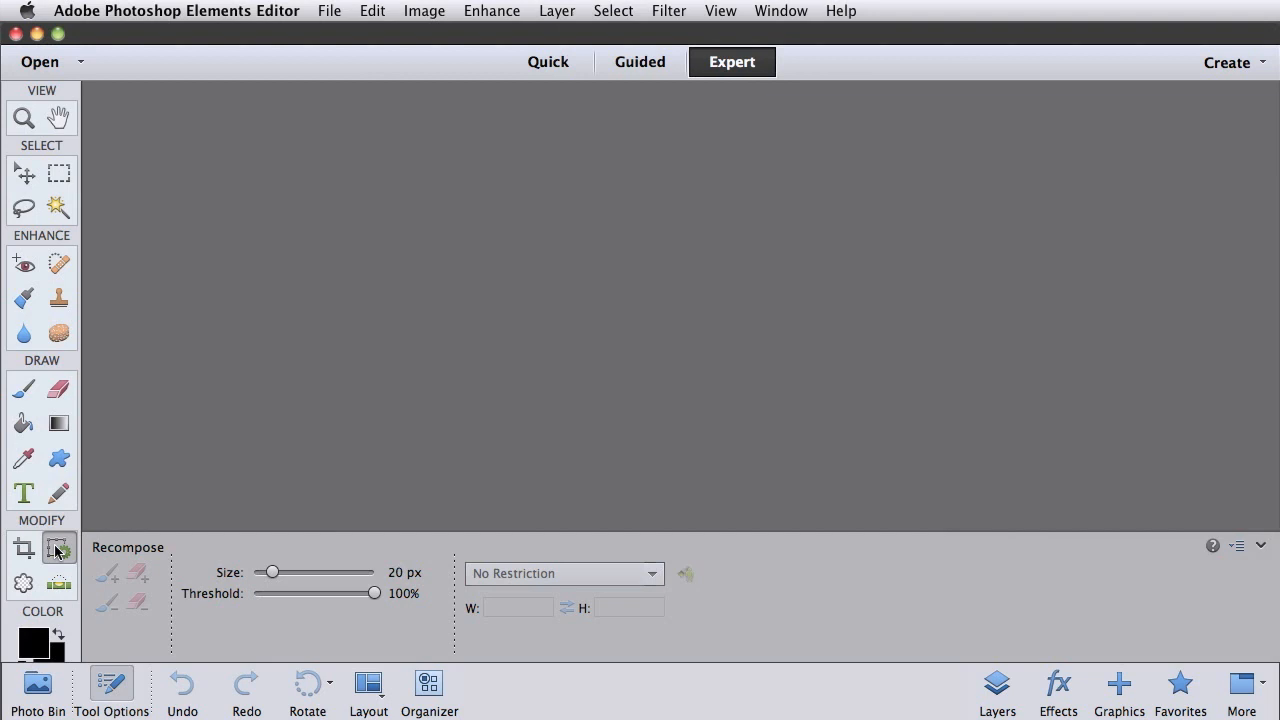
{"action": "left_click", "coordinate": [58, 388]}
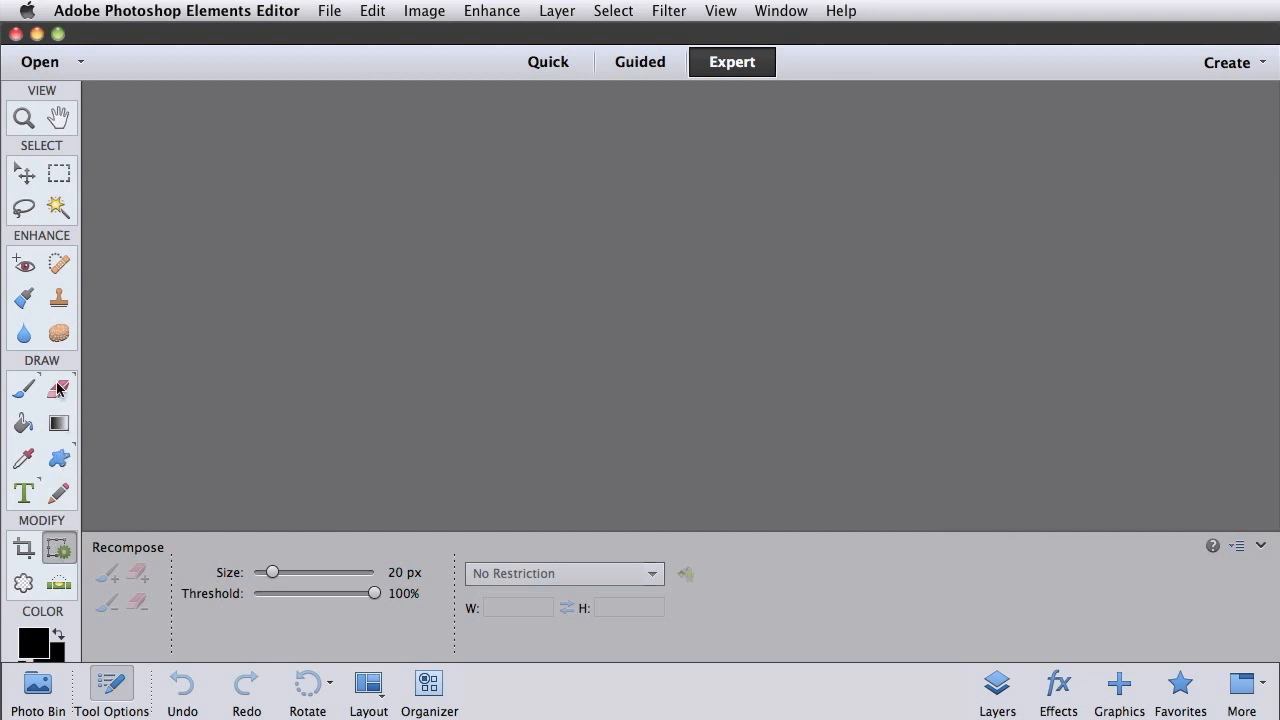
Switch to the Eraser tool showing its brush, size, opacity and type settings
{"action": "left_click", "coordinate": [58, 388]}
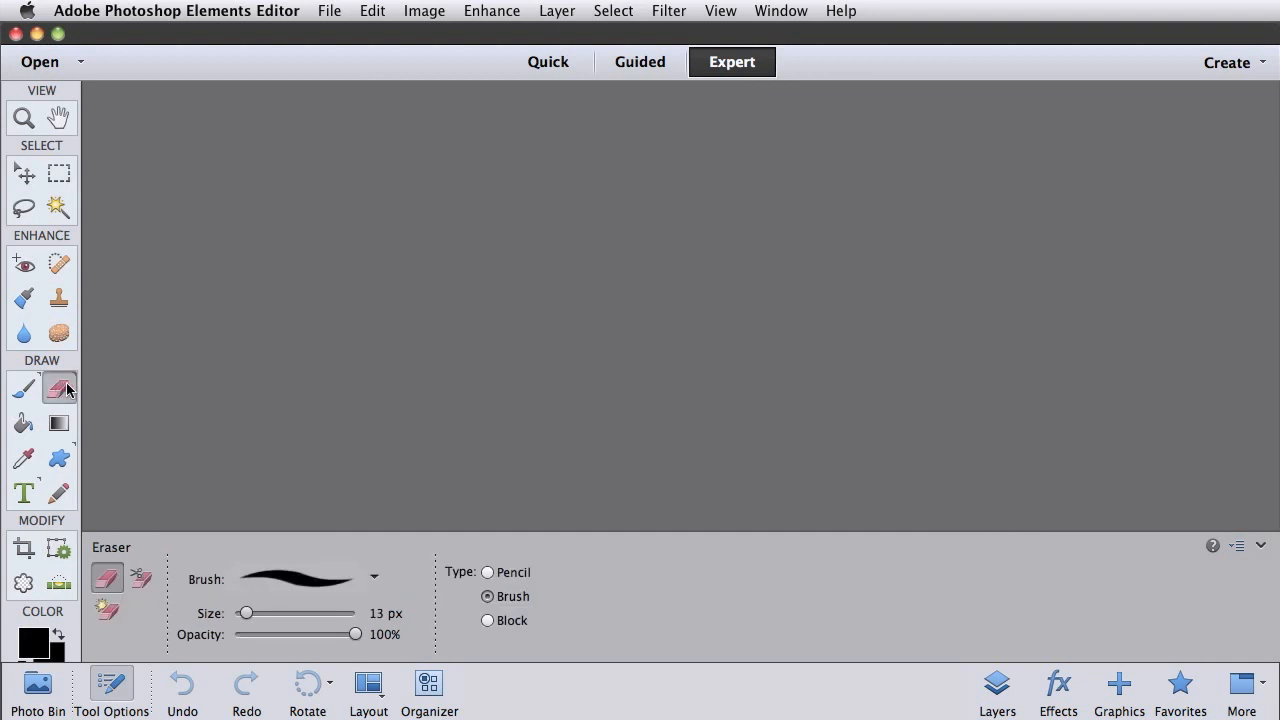
{"action": "left_click", "coordinate": [108, 608]}
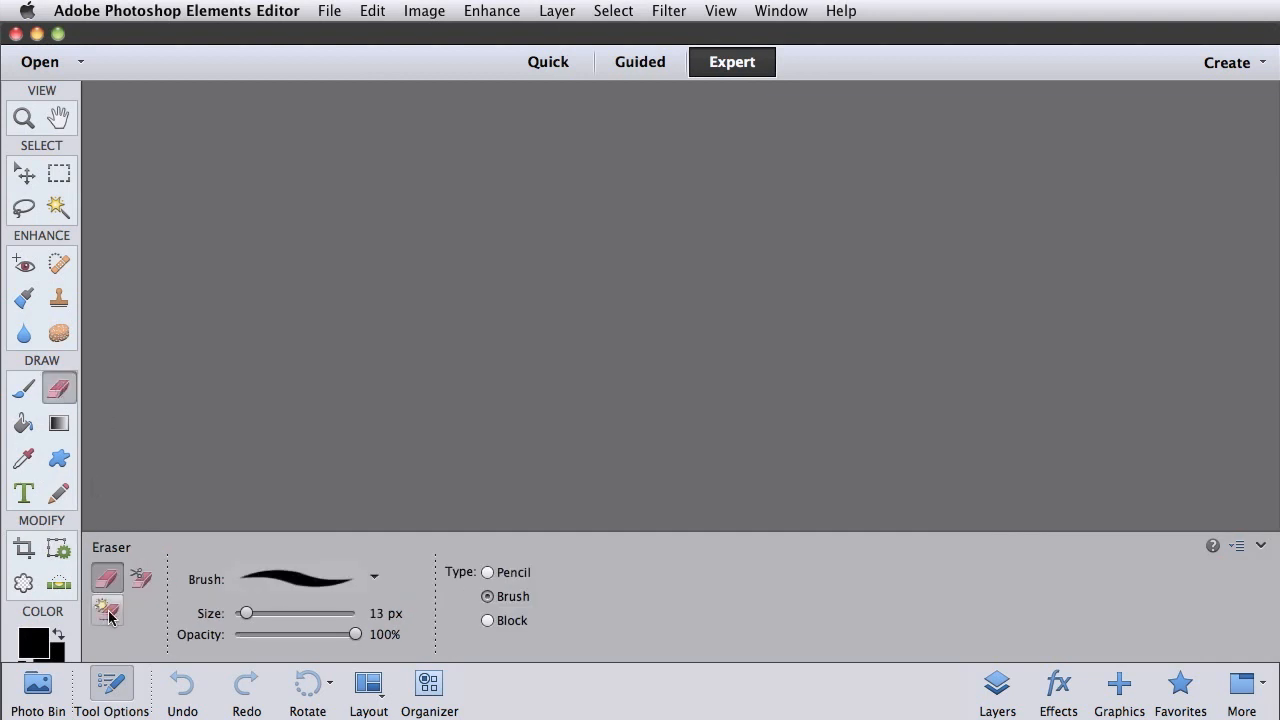
{"action": "mouse_move", "coordinate": [150, 612]}
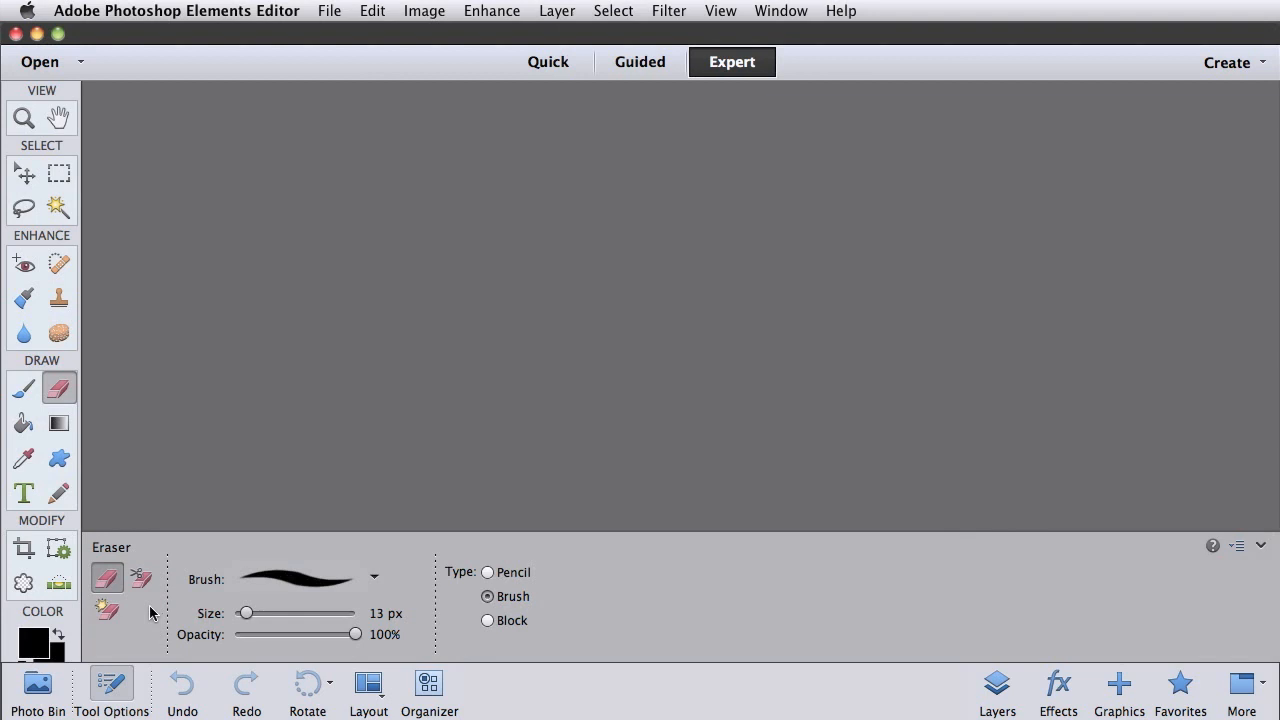
{"action": "mouse_move", "coordinate": [156, 610]}
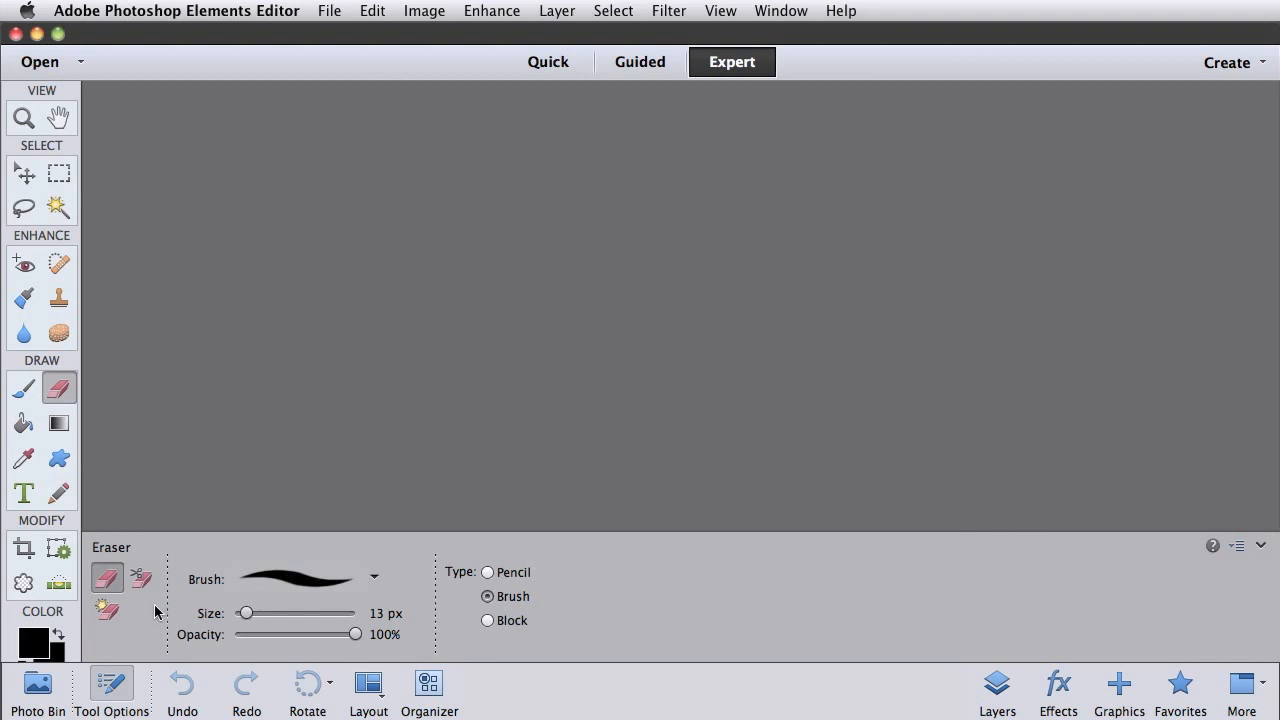
{"action": "mouse_move", "coordinate": [740, 600]}
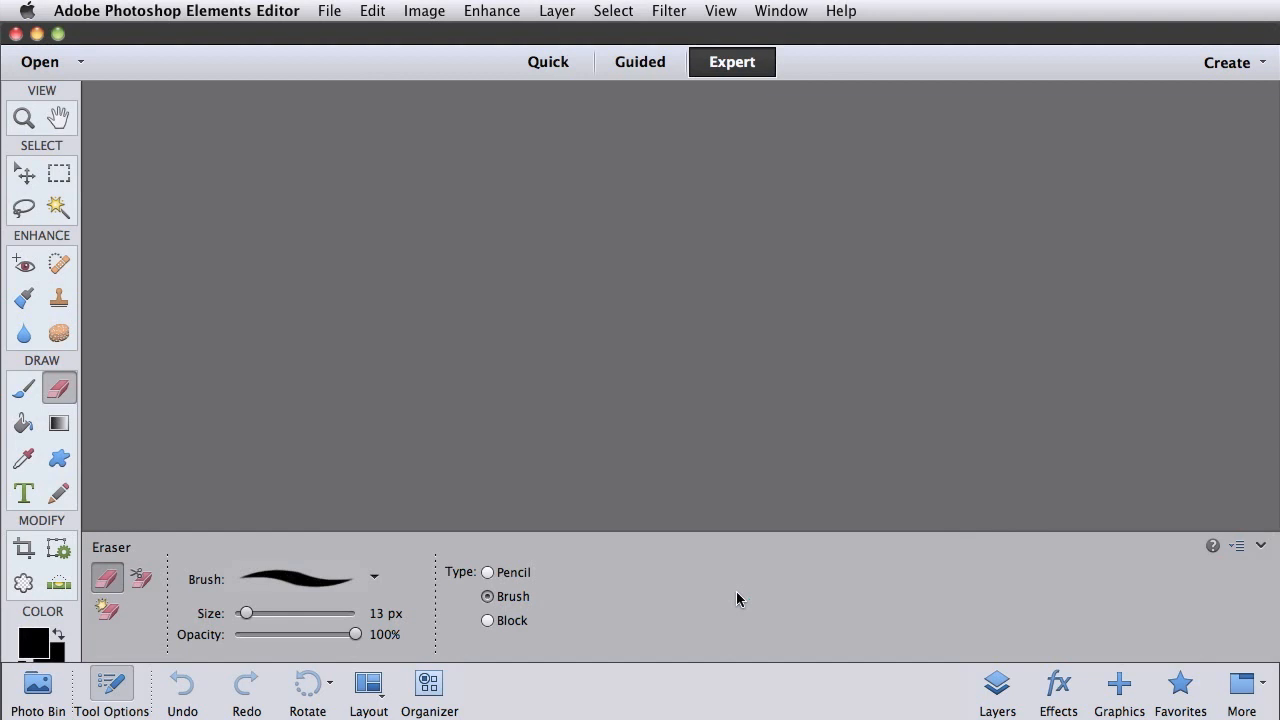
{"action": "mouse_move", "coordinate": [1048, 664]}
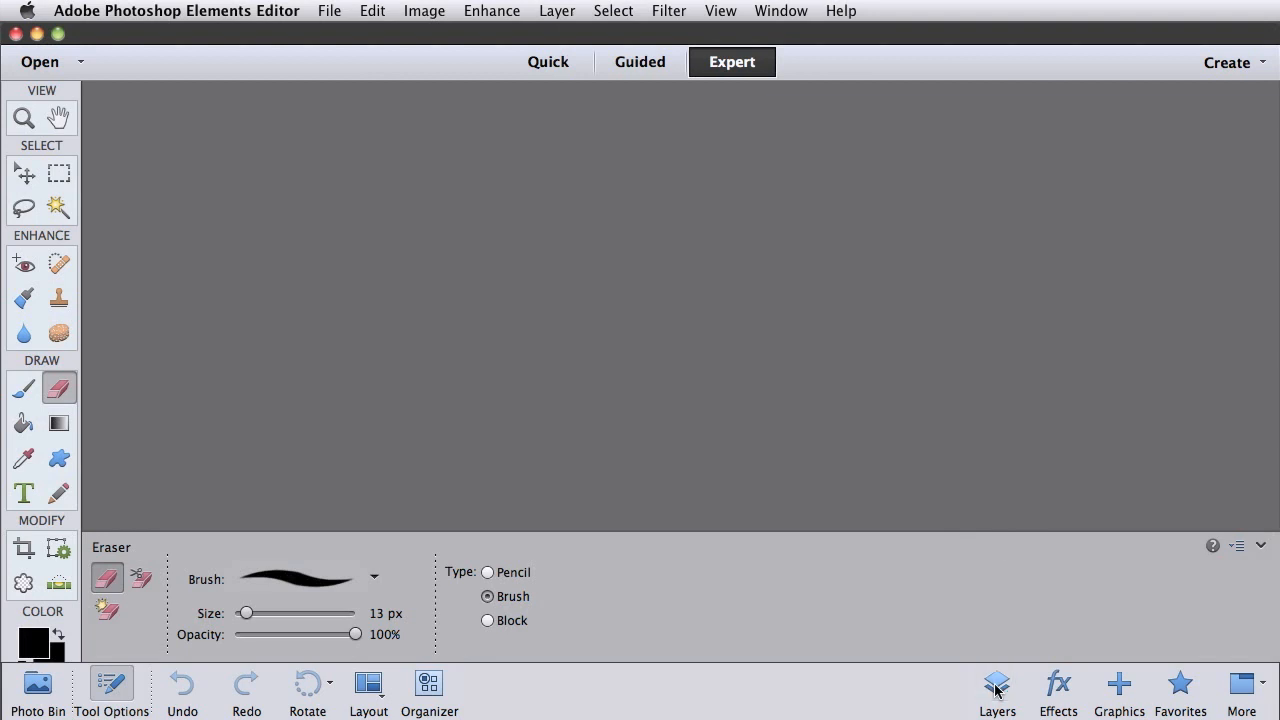
Show the Layers panel with blending mode and opacity beside the workspace
{"action": "left_click", "coordinate": [996, 688]}
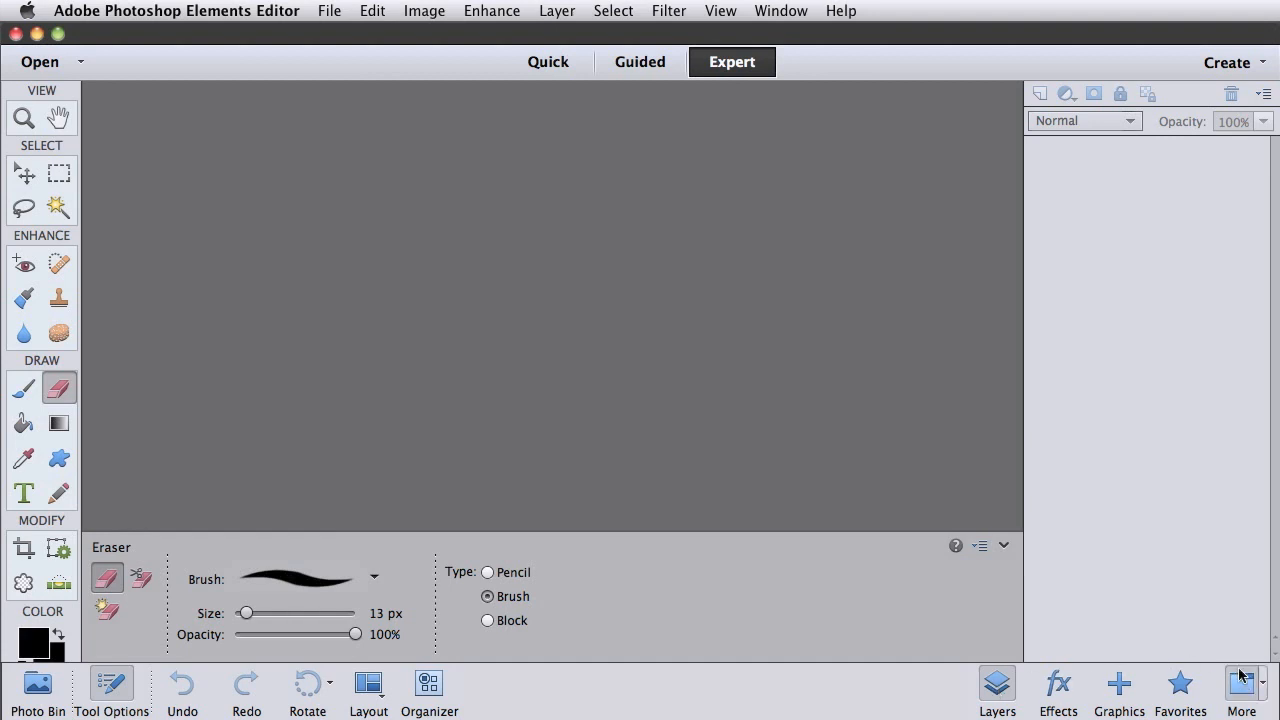
{"action": "mouse_move", "coordinate": [1244, 690]}
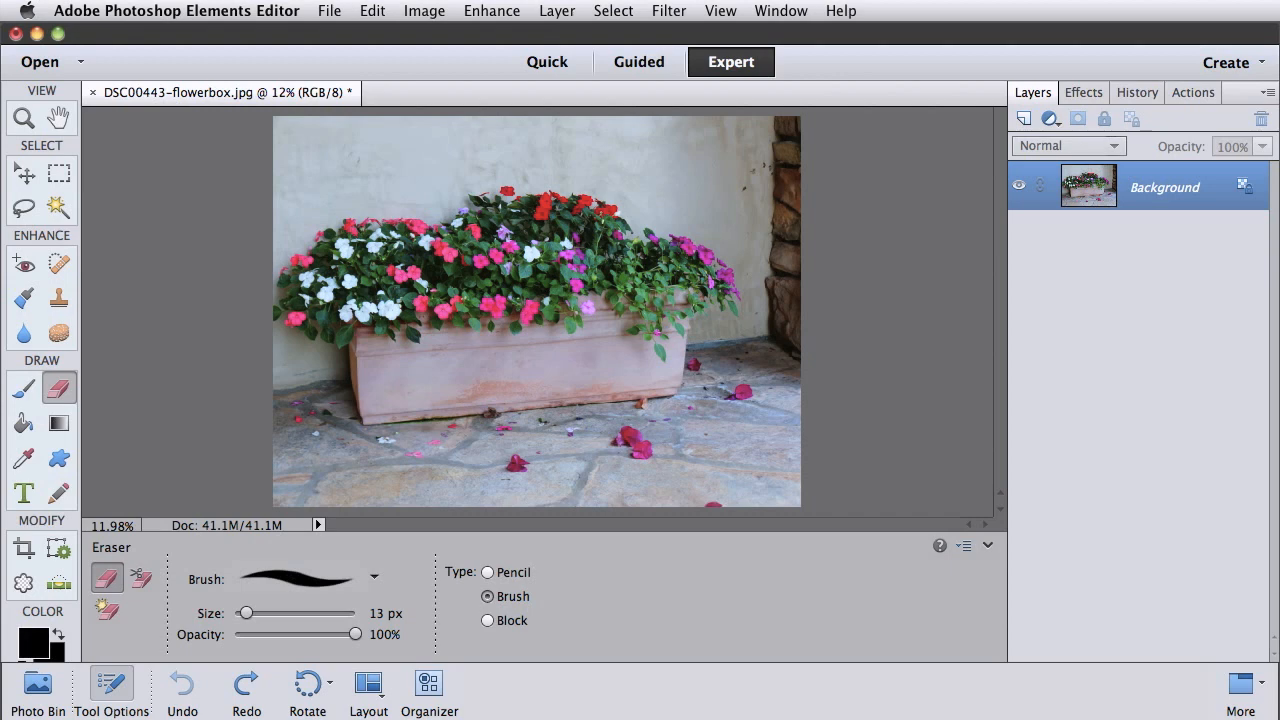
{"action": "left_click", "coordinate": [1192, 92]}
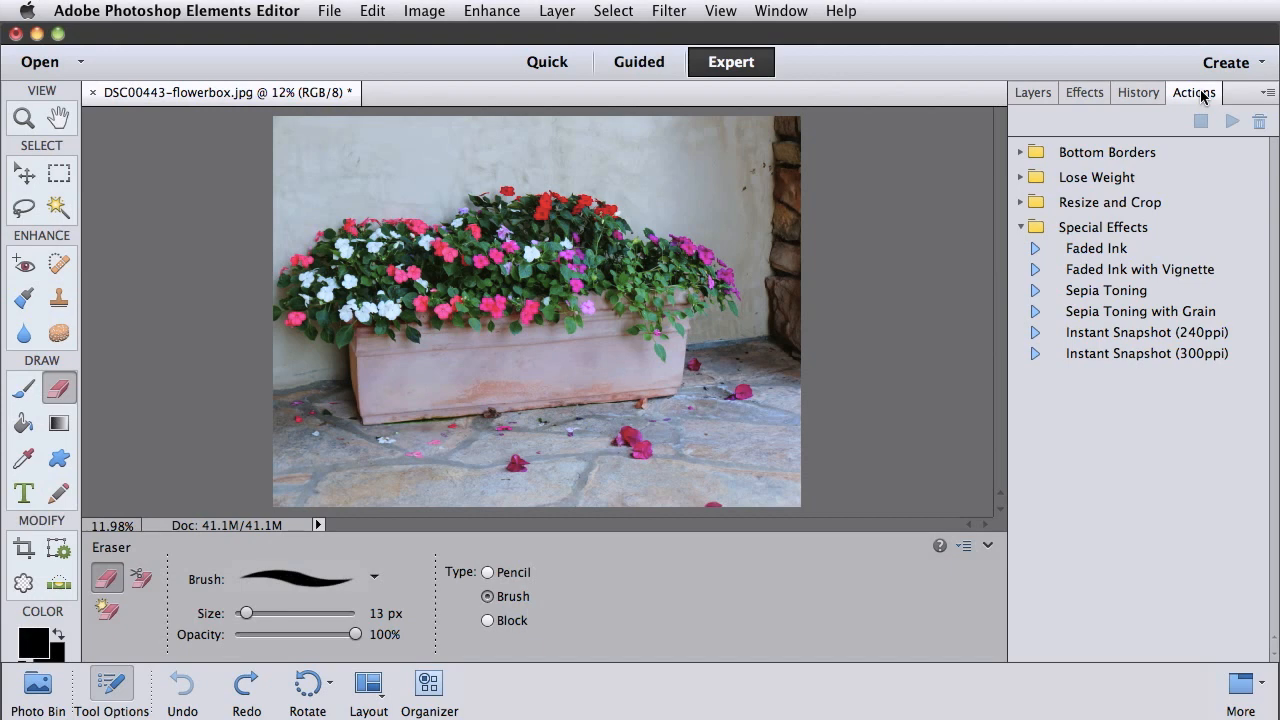
{"action": "mouse_move", "coordinate": [1144, 272]}
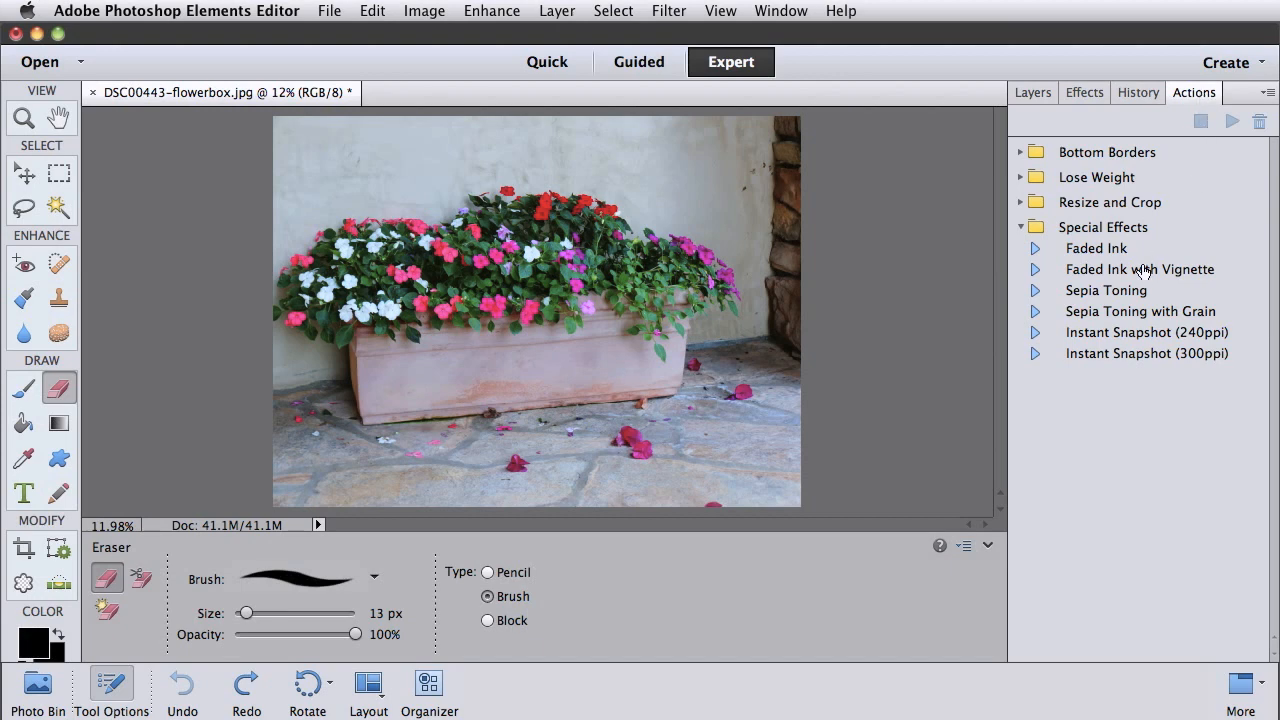
{"action": "left_click", "coordinate": [1140, 270]}
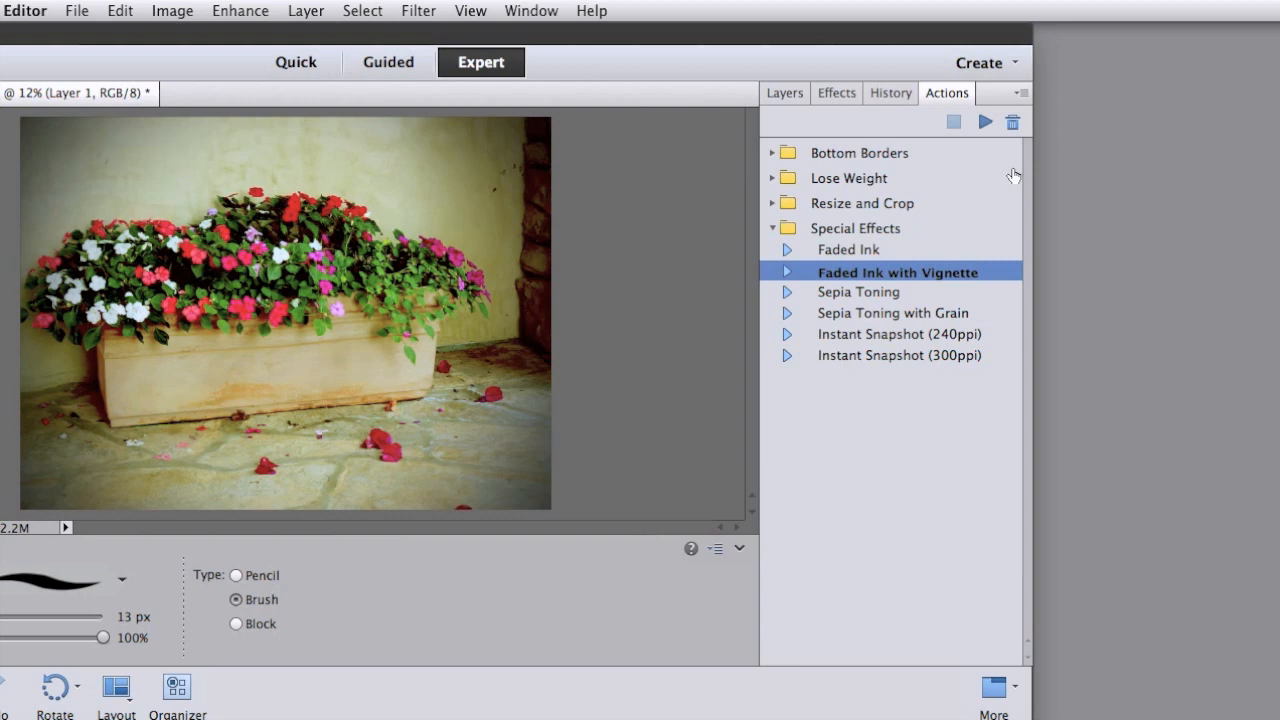
{"action": "left_click", "coordinate": [1016, 94]}
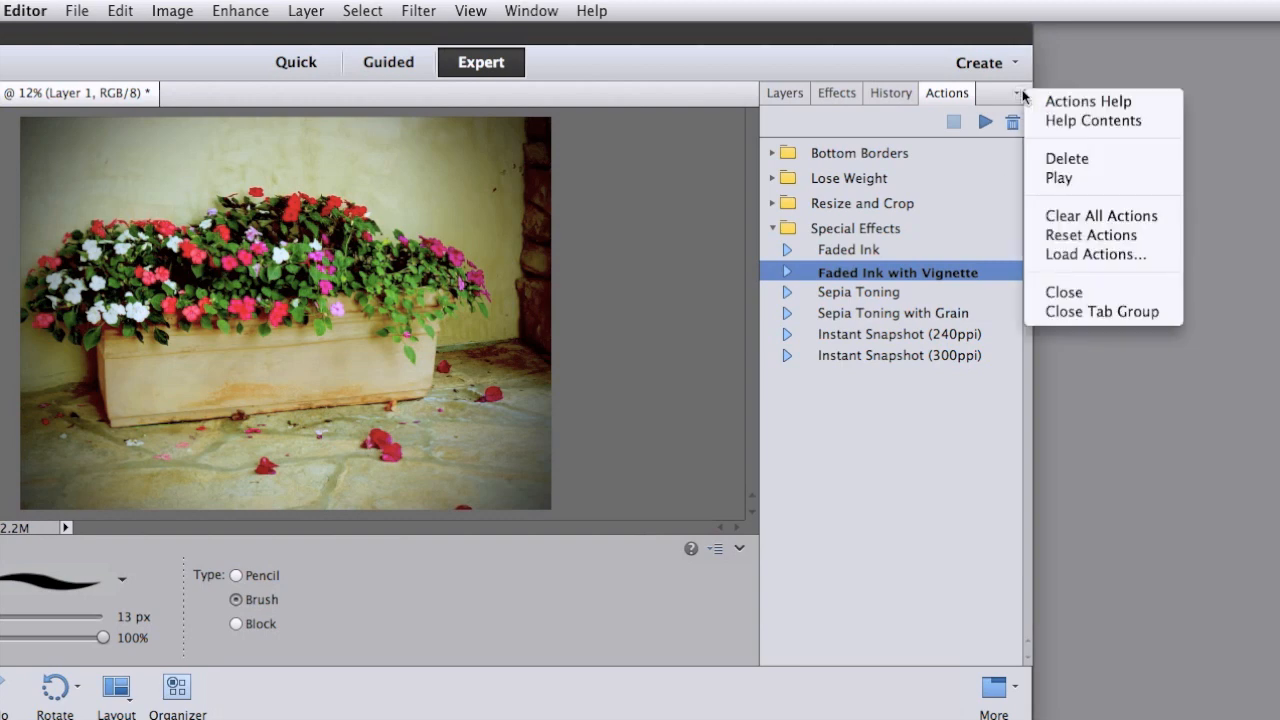
{"action": "mouse_move", "coordinate": [1090, 254]}
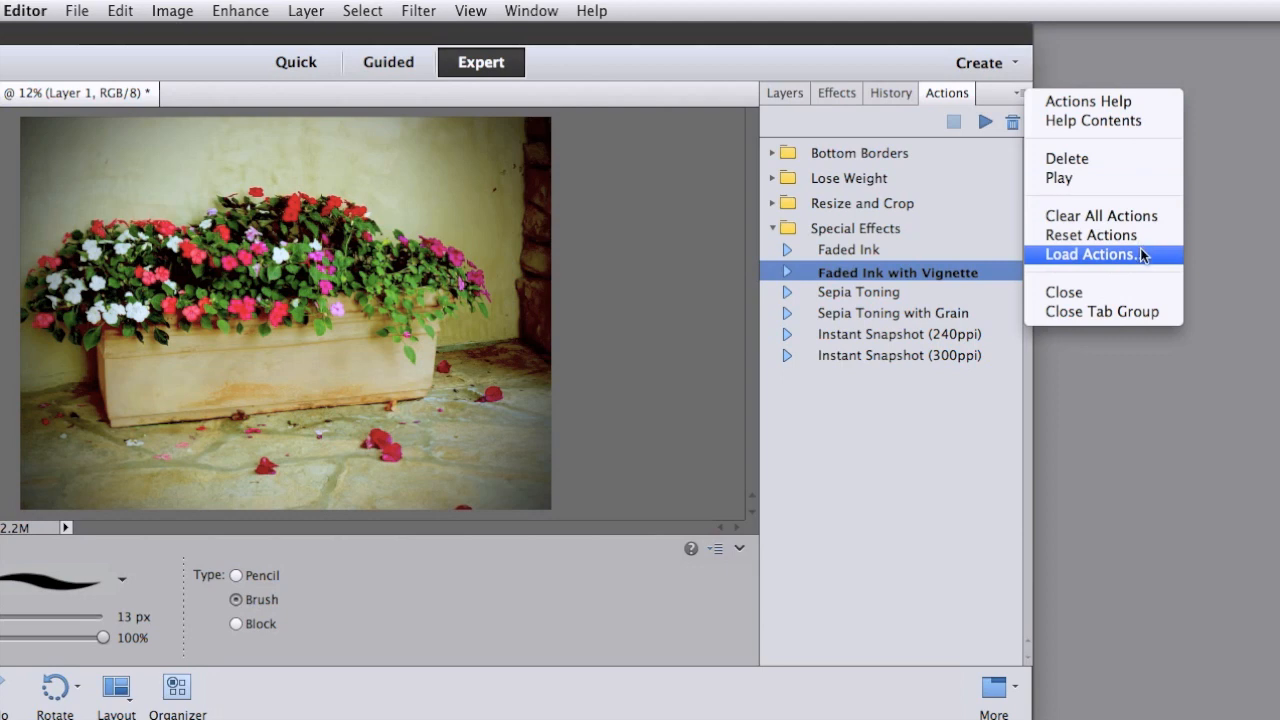
{"action": "mouse_move", "coordinate": [1144, 256]}
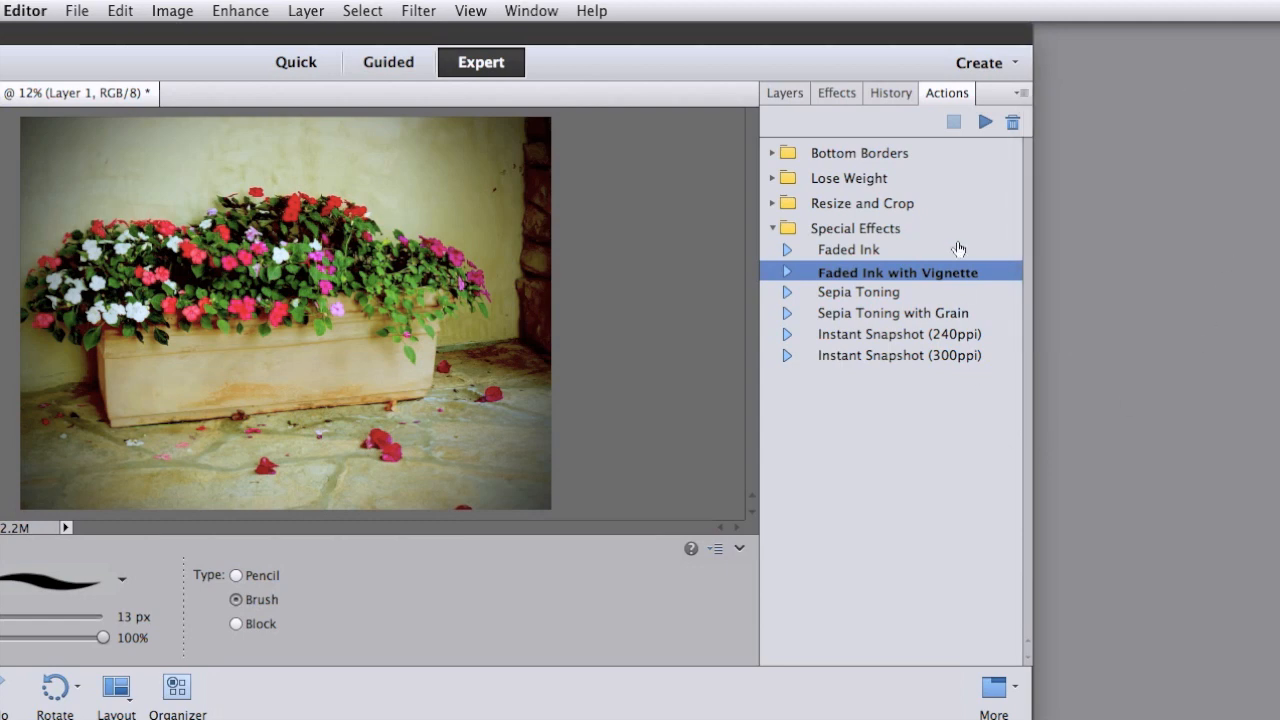
View the Styles collection in Effects and choose Load Styles from its panel menu
{"action": "left_click", "coordinate": [836, 92]}
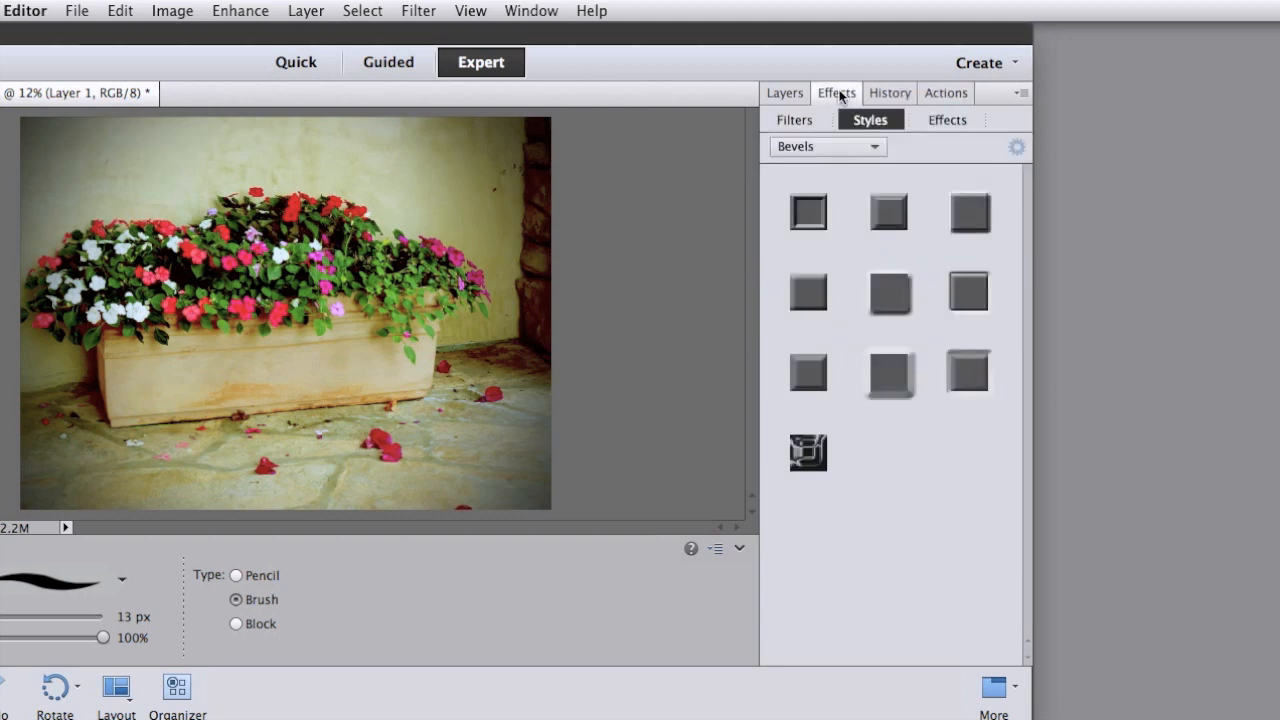
{"action": "left_click", "coordinate": [1018, 92]}
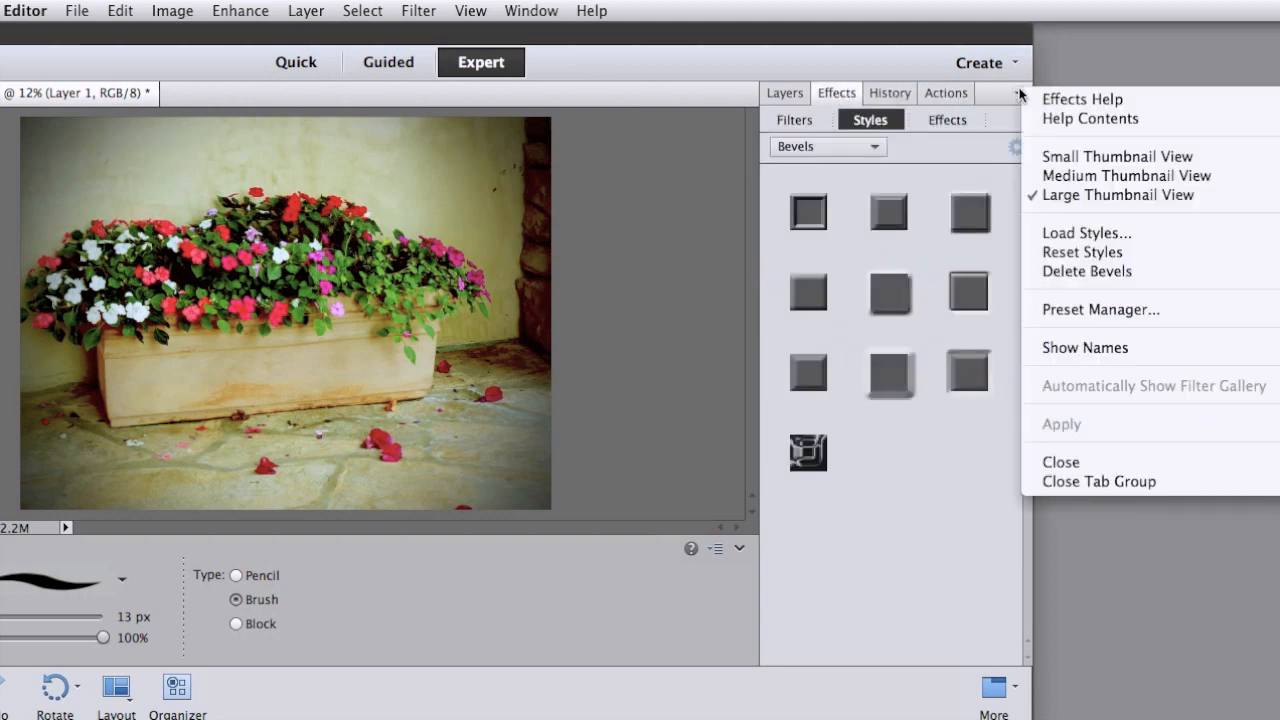
{"action": "mouse_move", "coordinate": [1086, 232]}
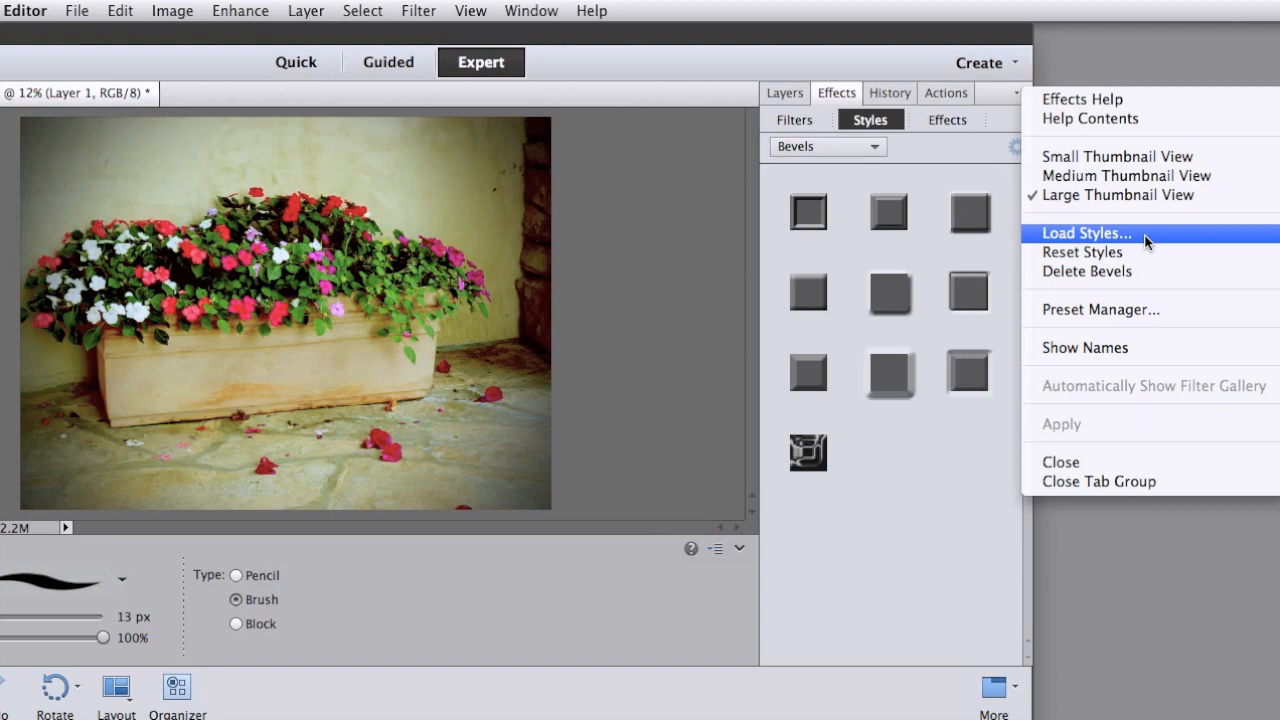
{"action": "left_click", "coordinate": [548, 60]}
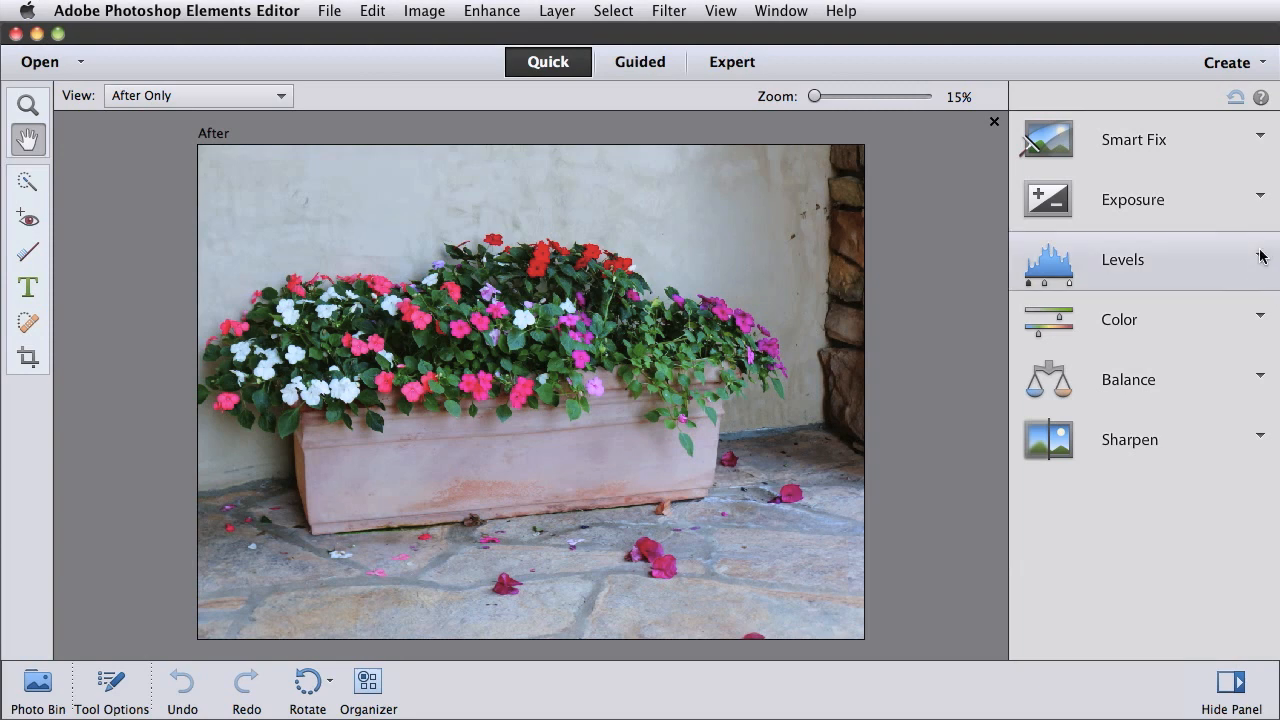
Expand Levels, try a strong shadows preset, reset, then apply the milder shadows value 12
{"action": "left_click", "coordinate": [1122, 260]}
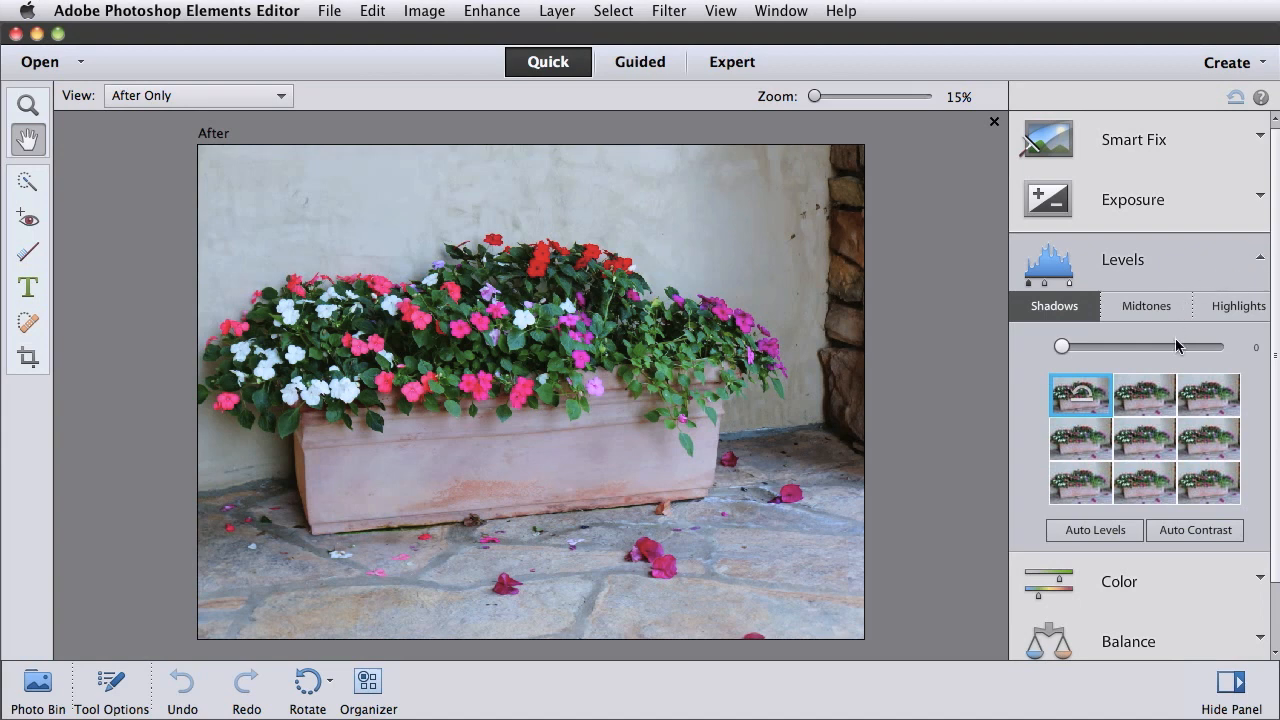
{"action": "left_click", "coordinate": [1210, 394]}
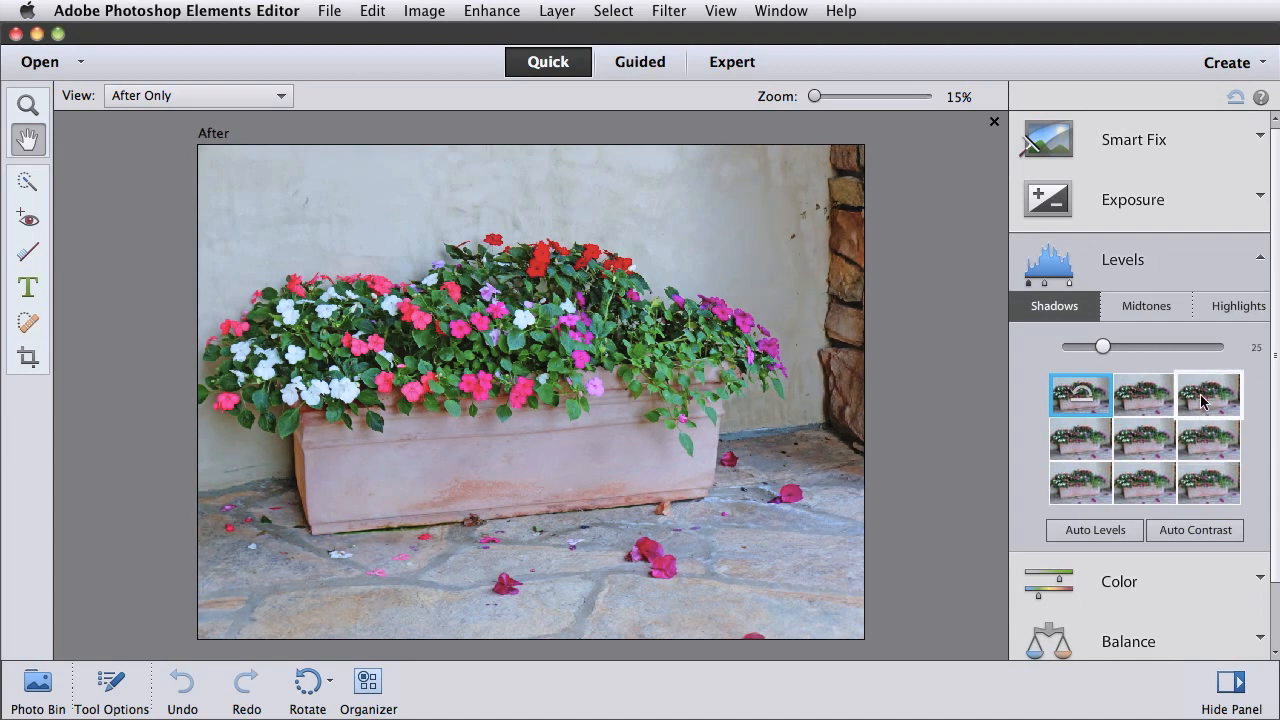
{"action": "left_click", "coordinate": [1080, 440]}
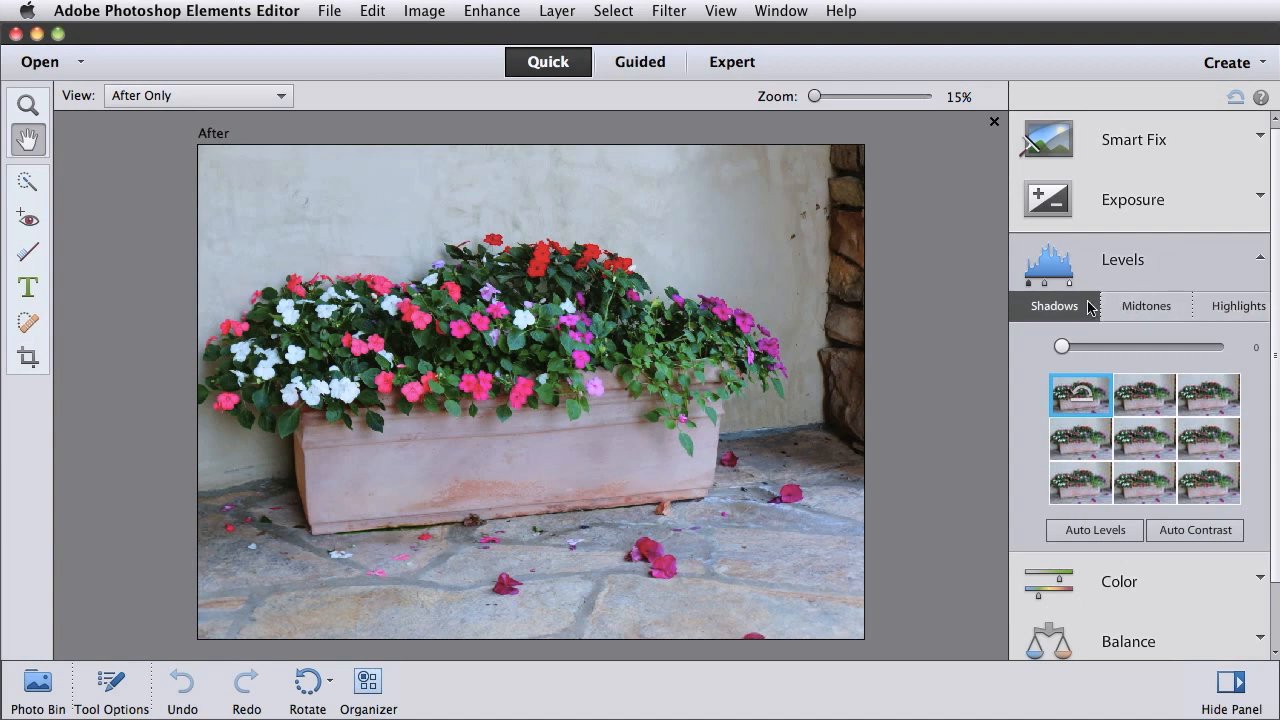
{"action": "left_click", "coordinate": [1144, 392]}
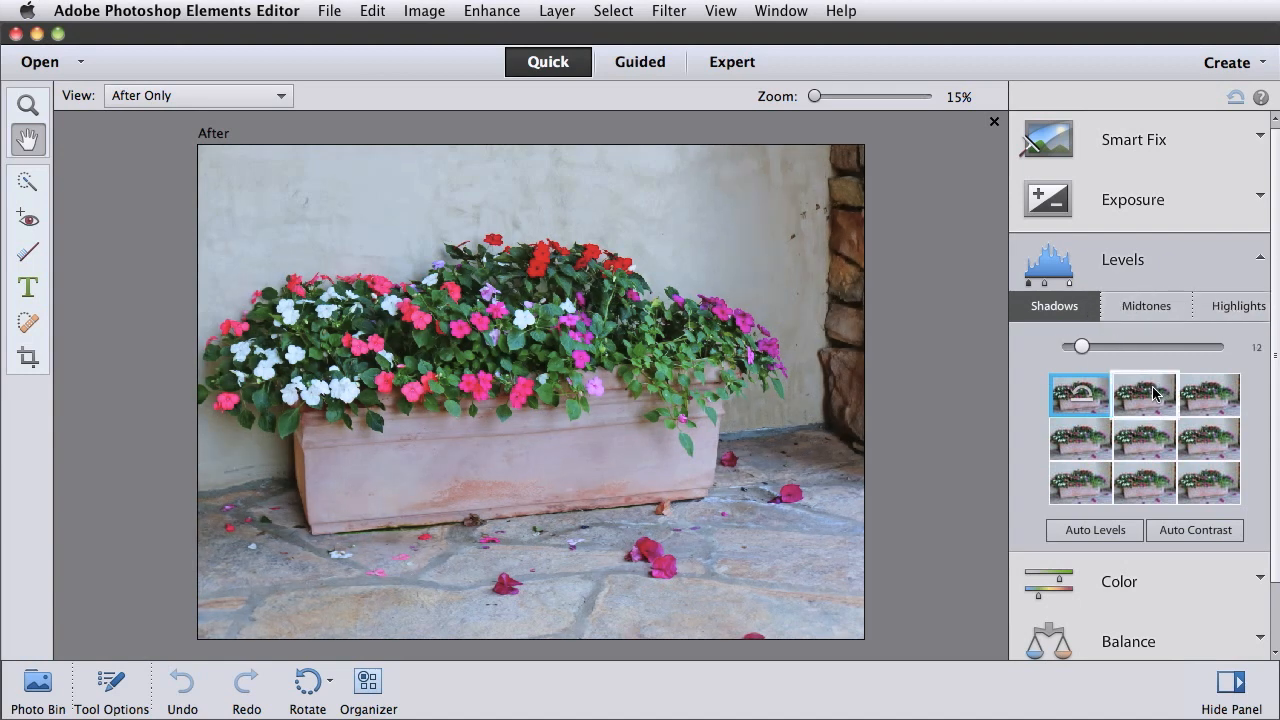
{"action": "left_click", "coordinate": [1144, 392]}
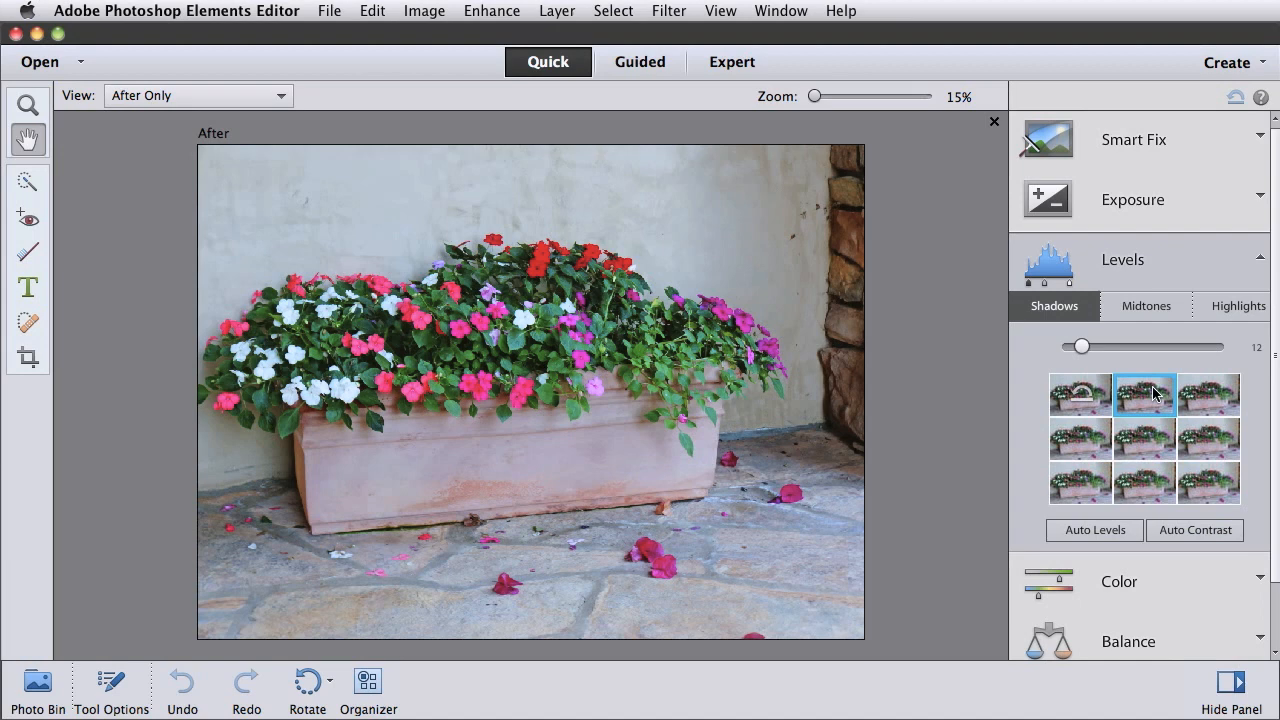
{"action": "mouse_move", "coordinate": [576, 484]}
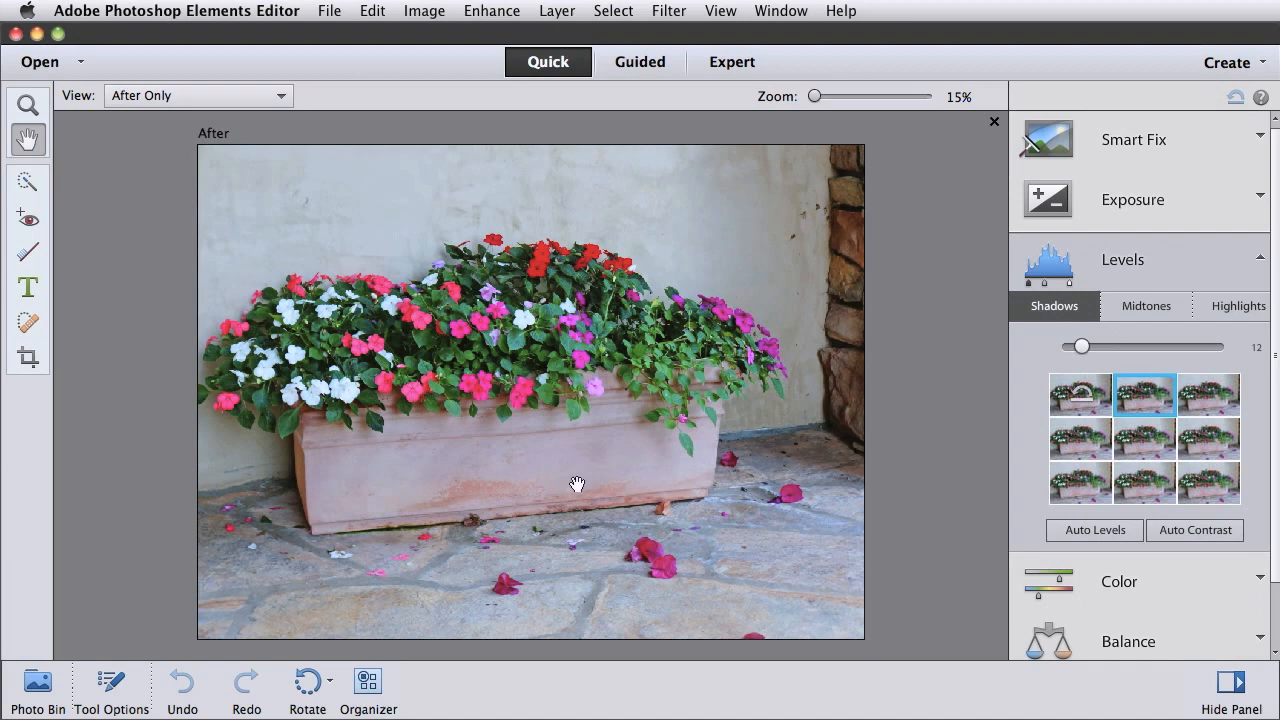
{"action": "mouse_move", "coordinate": [246, 690]}
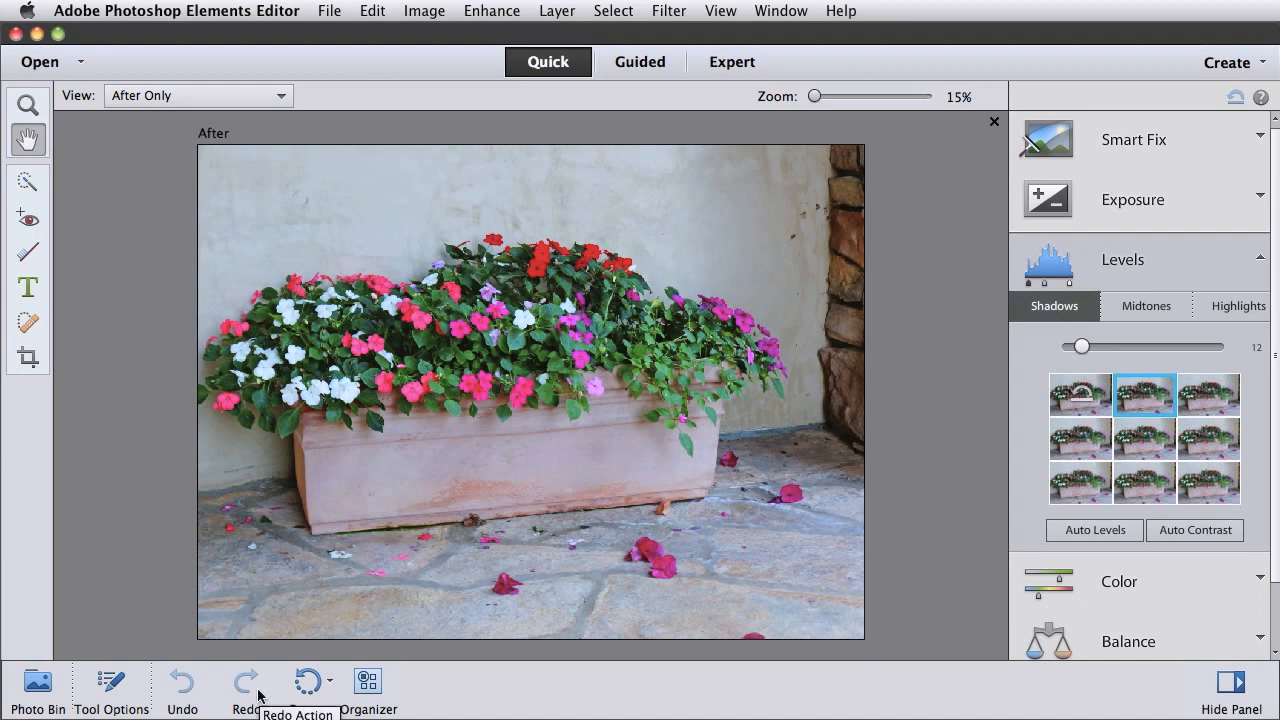
{"action": "mouse_move", "coordinate": [772, 234]}
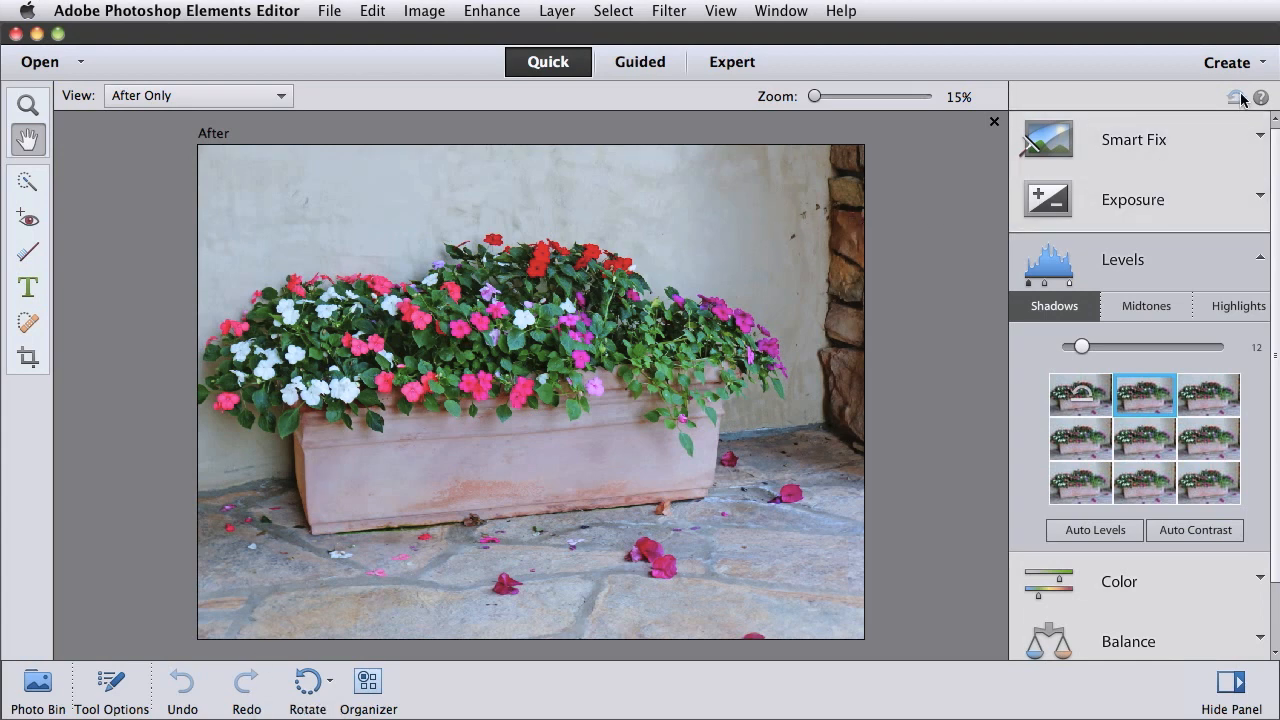
{"action": "mouse_move", "coordinate": [1228, 96]}
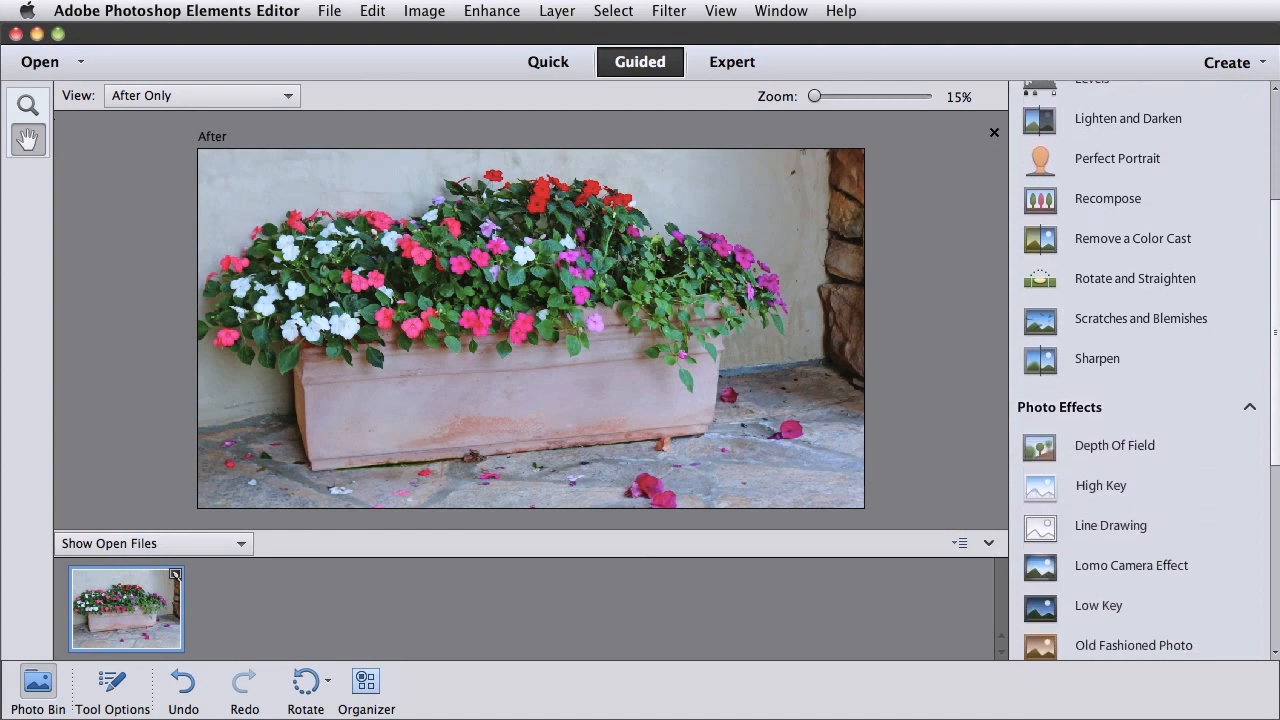
Start the guided High Key photo effect, then leave it without applying
{"action": "scroll", "scroll_direction": "down", "scroll_amount": 3}
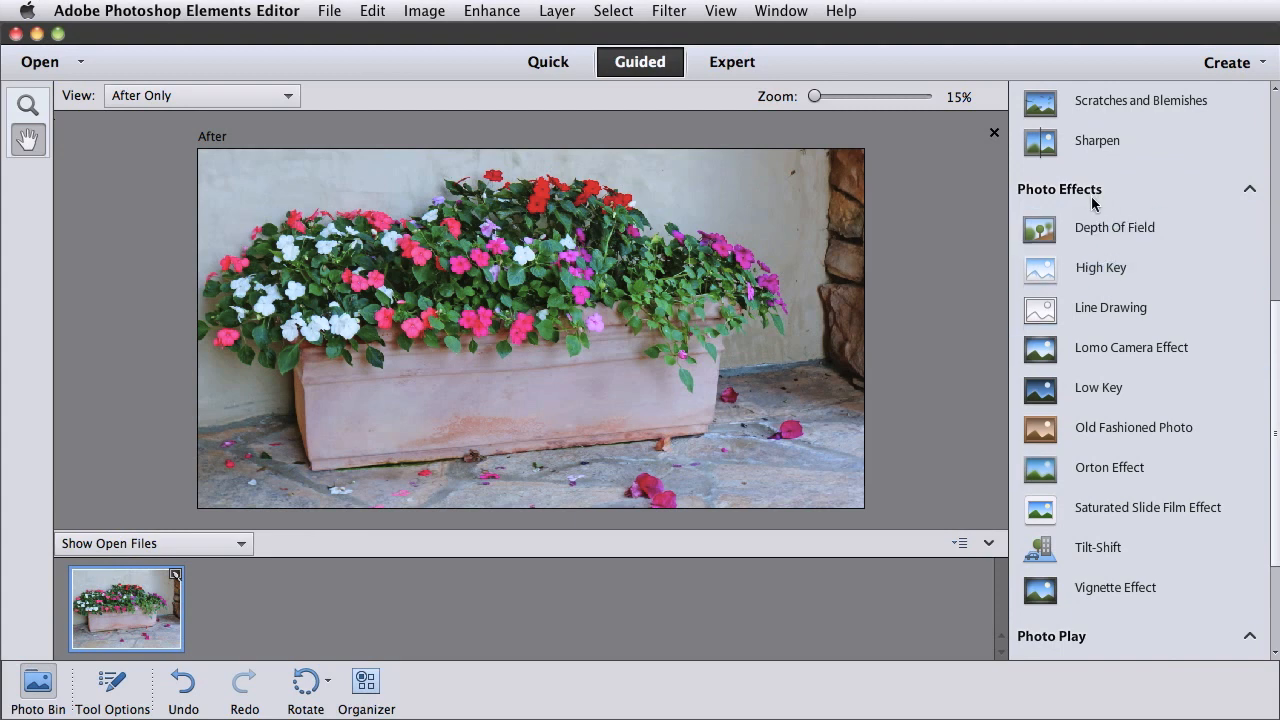
{"action": "left_click", "coordinate": [1100, 268]}
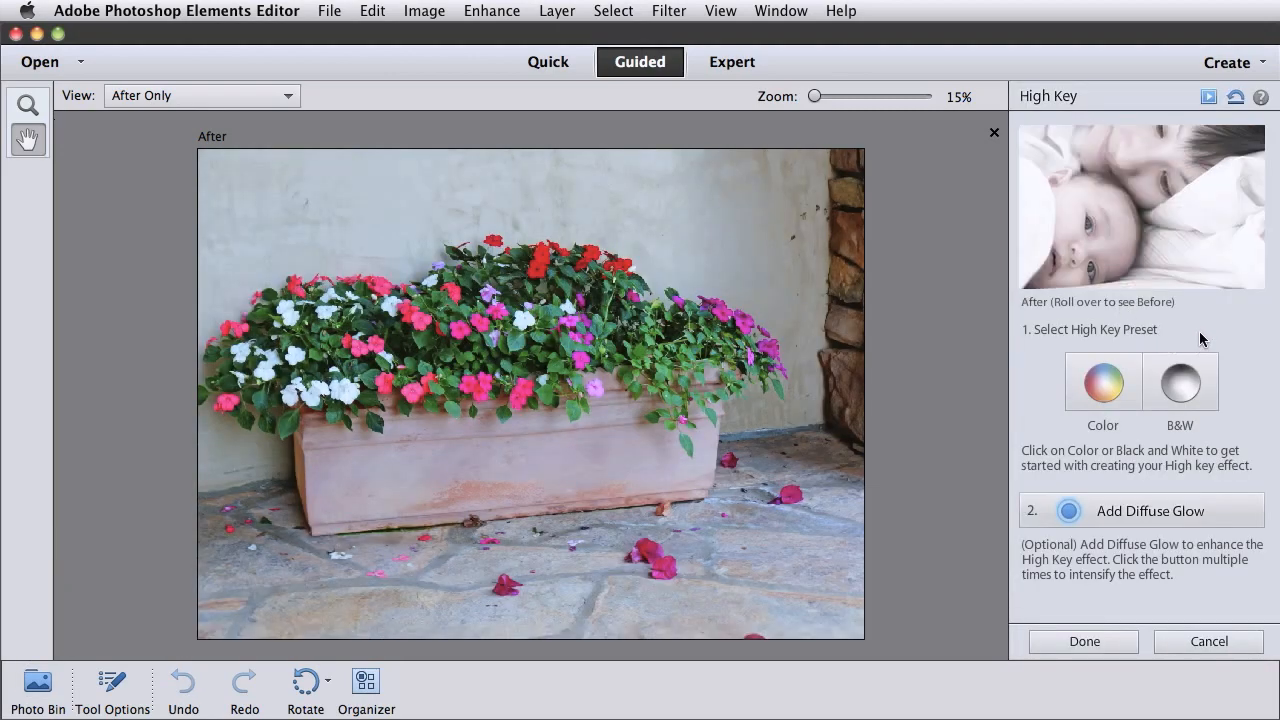
{"action": "mouse_move", "coordinate": [1188, 228]}
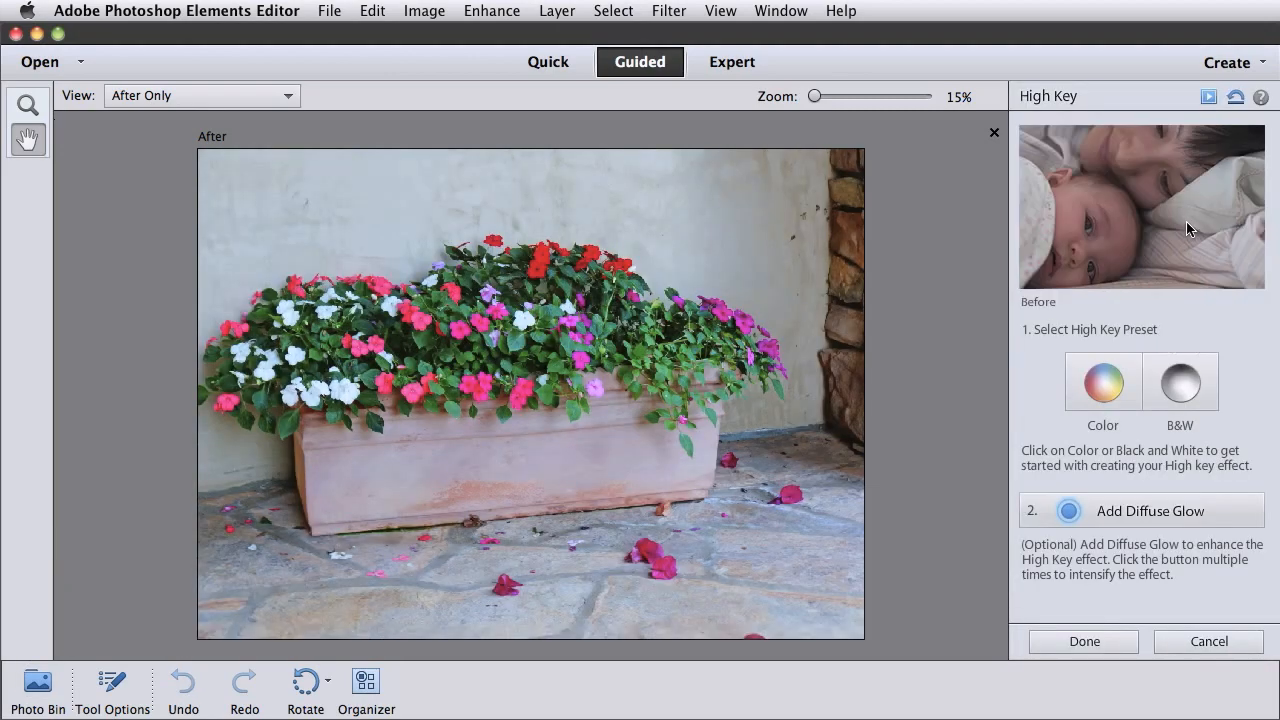
{"action": "mouse_move", "coordinate": [1212, 328]}
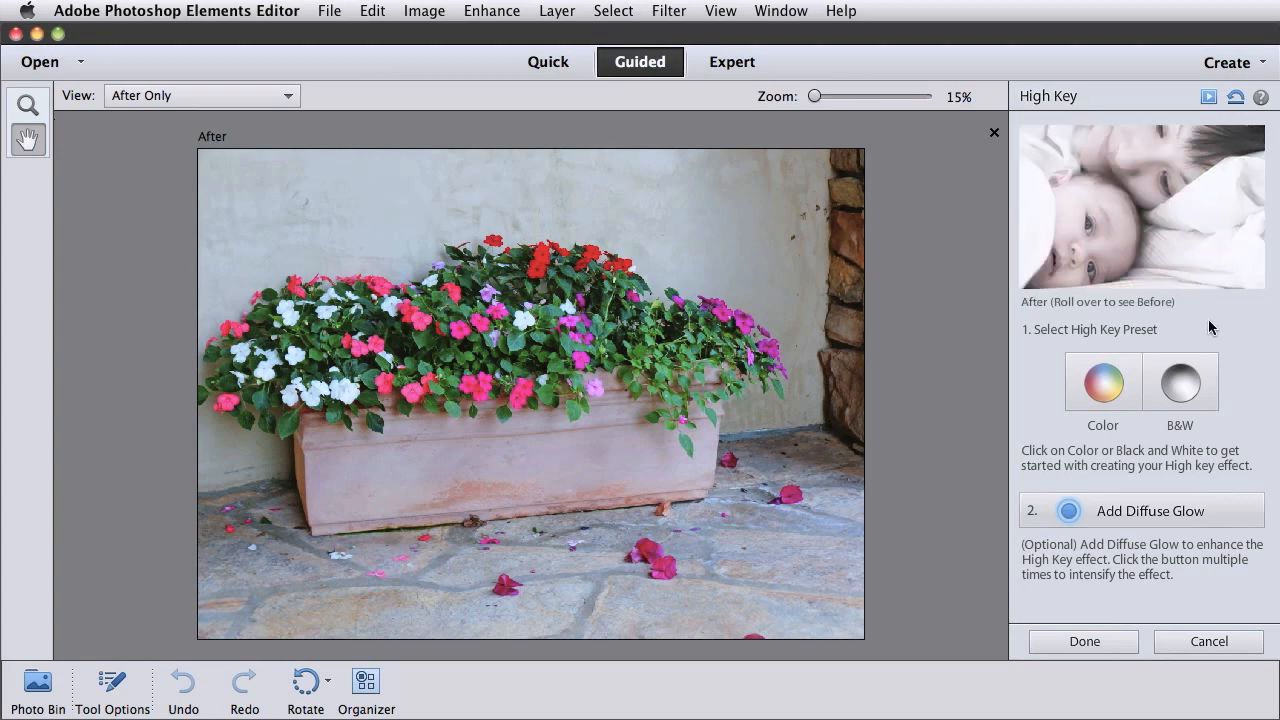
{"action": "left_click", "coordinate": [1102, 380]}
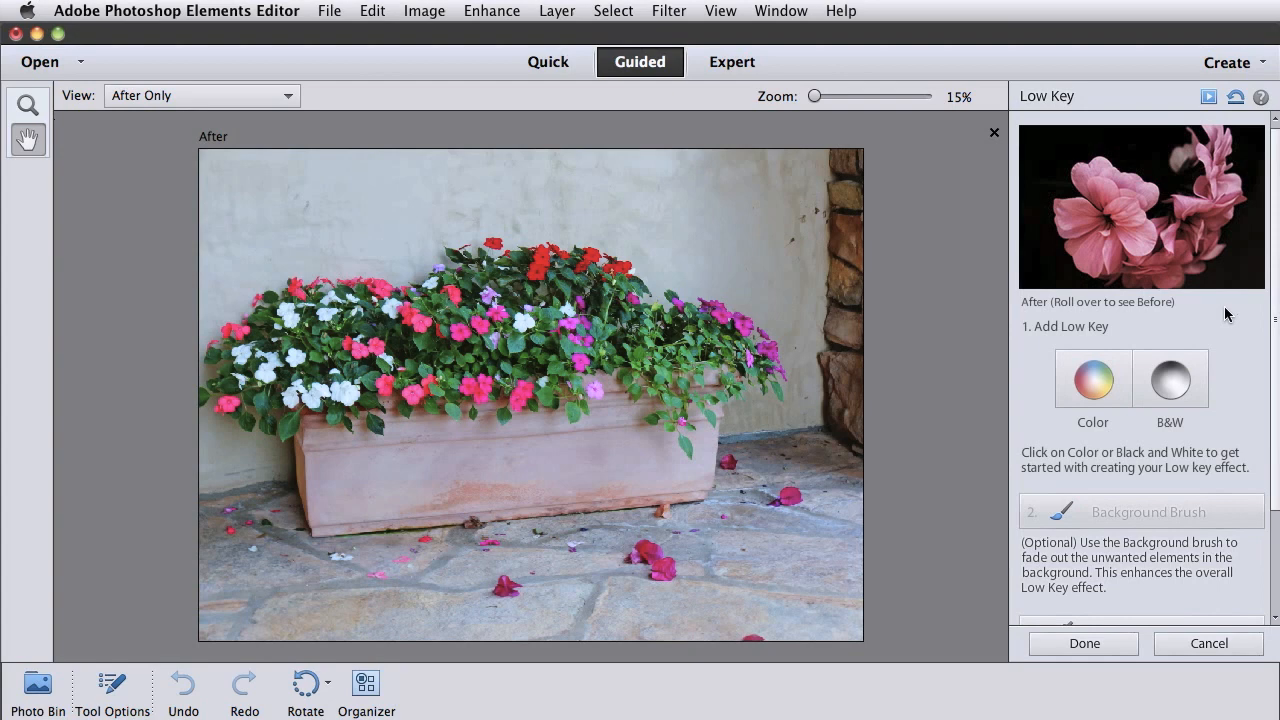
{"action": "mouse_move", "coordinate": [1140, 204]}
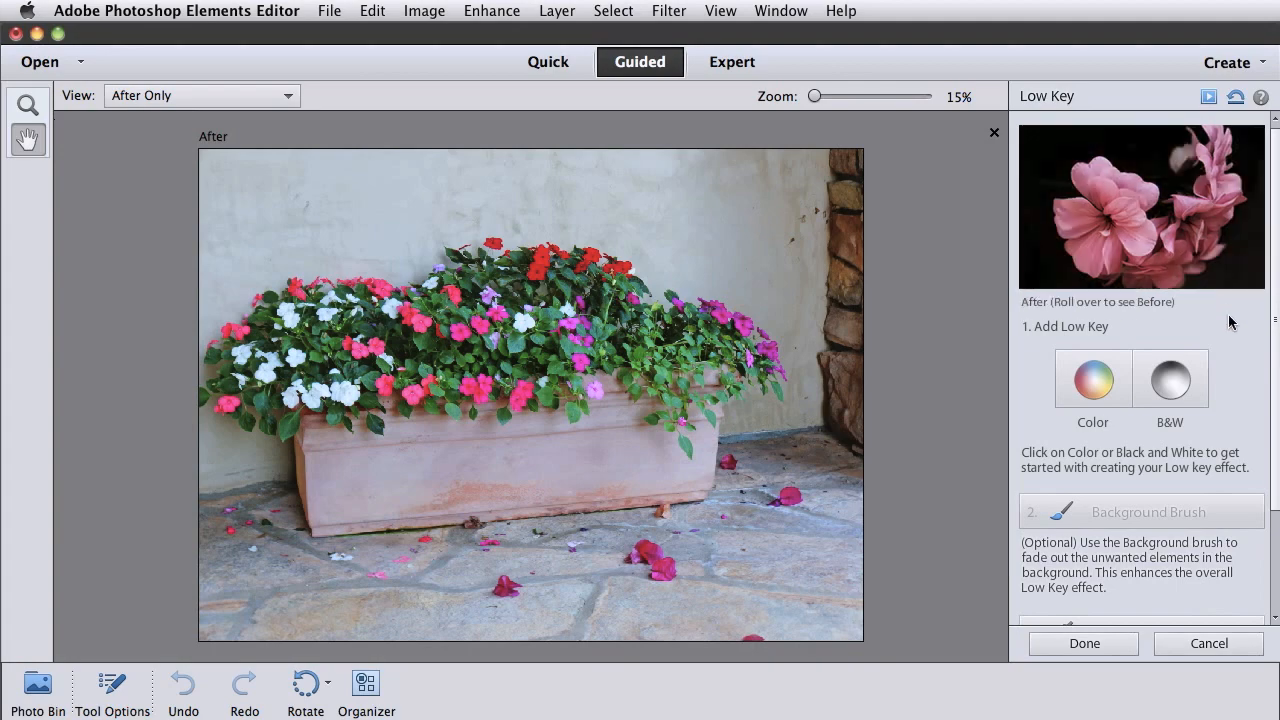
Leave the guided Low Key effect without applying it
{"action": "left_click", "coordinate": [1092, 378]}
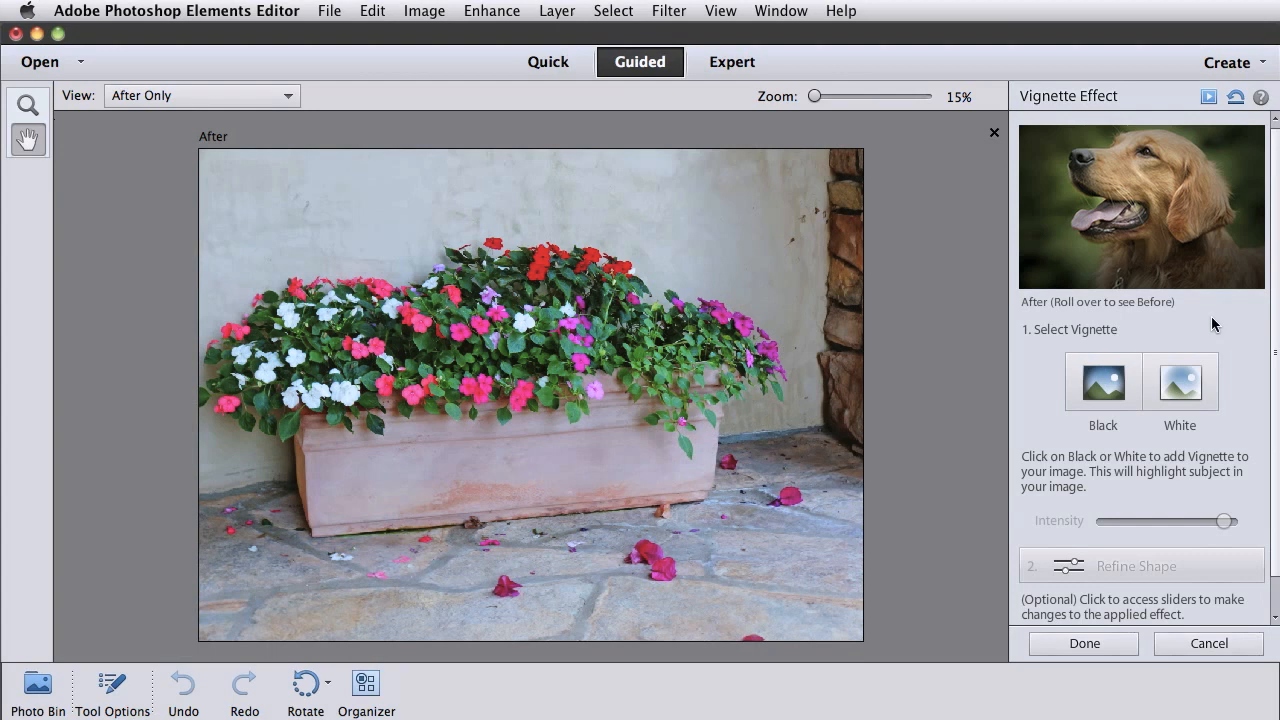
{"action": "mouse_move", "coordinate": [1208, 272]}
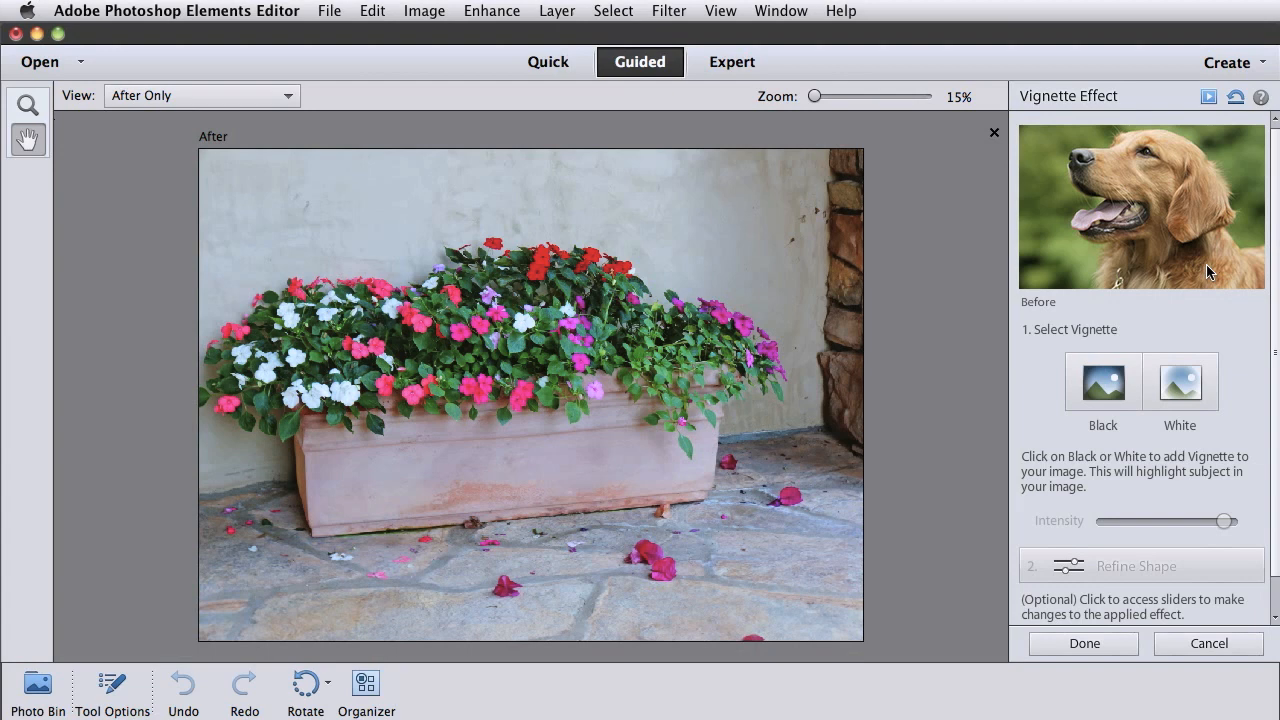